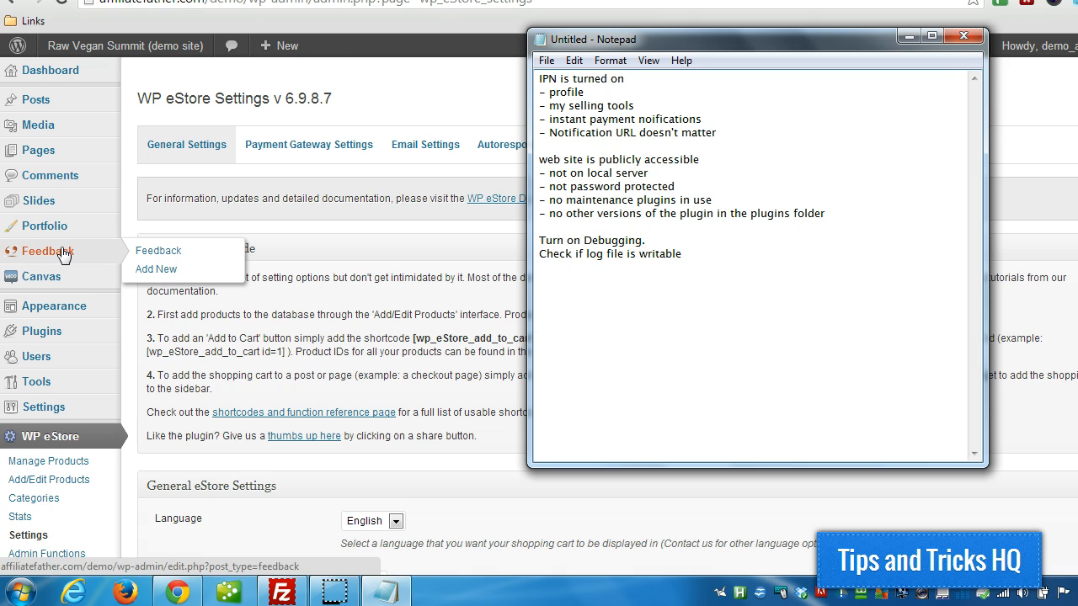
- Save the WP eStore settings with debugging enabled via Update Options
left_click(694, 199)
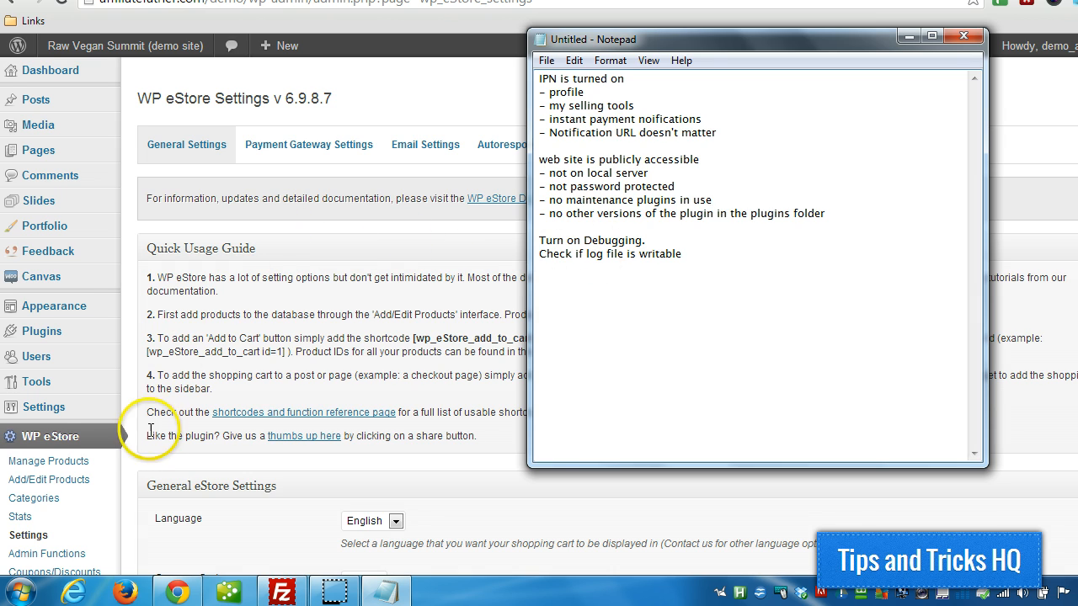
mouse_move(271, 172)
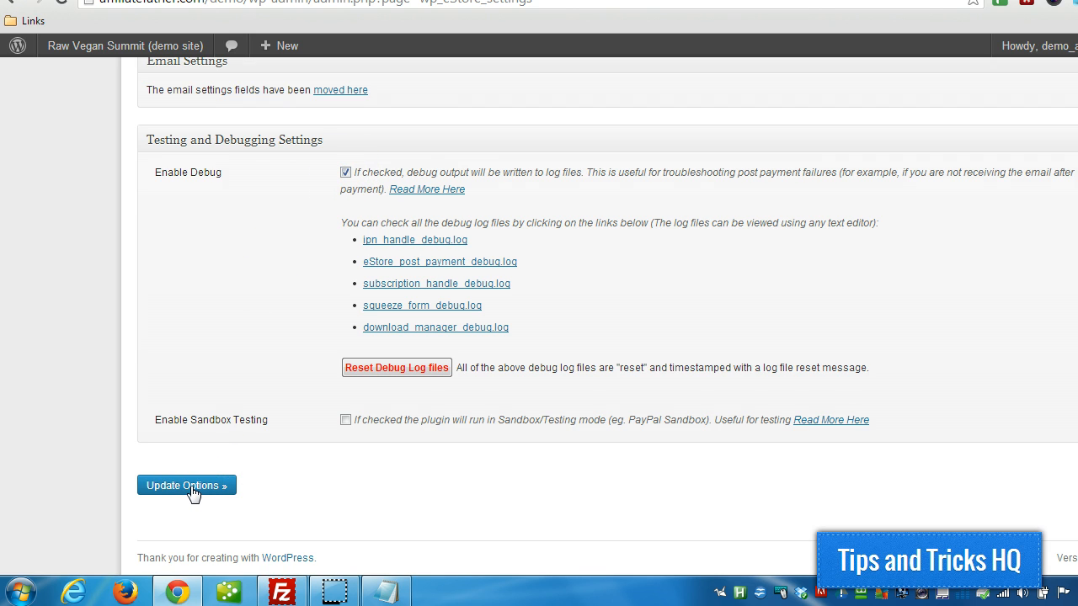
left_click(185, 485)
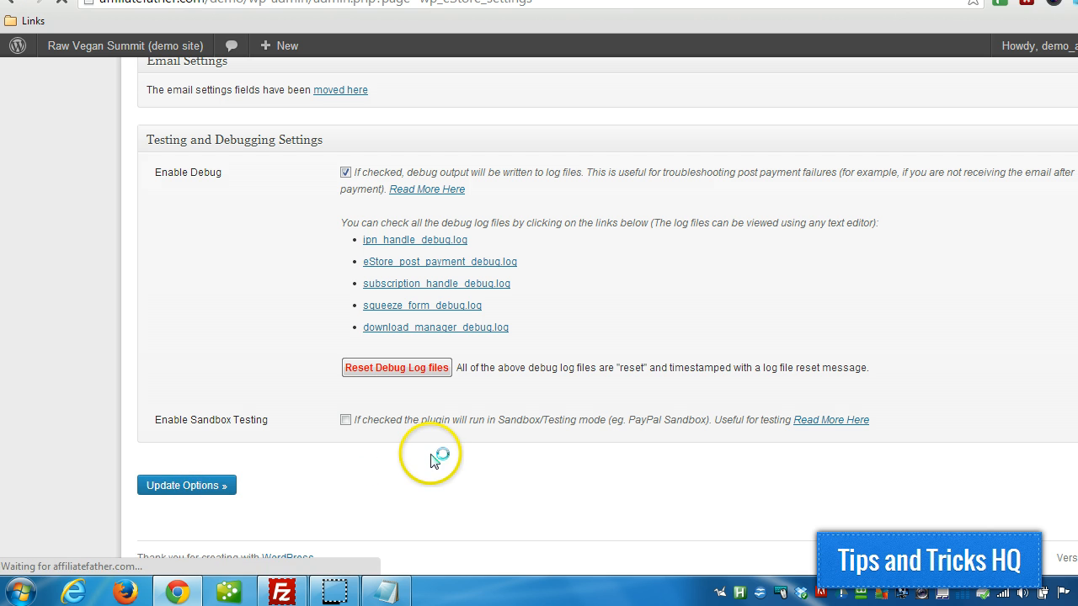
left_click(185, 485)
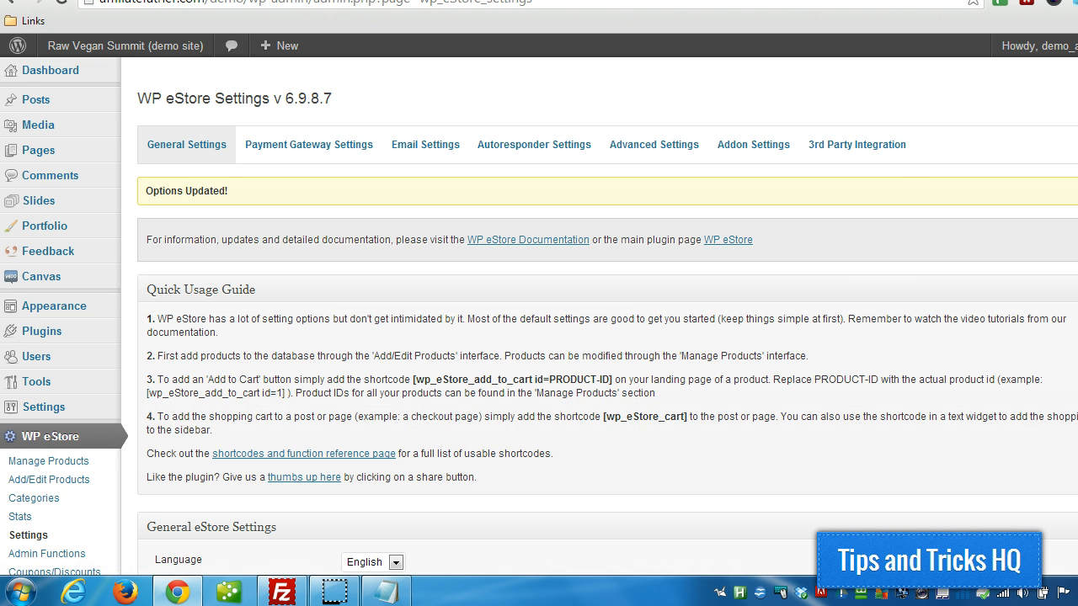
- Reset all the WP eStore debug log files from the Testing and Debugging Settings section
scroll("down", 3)
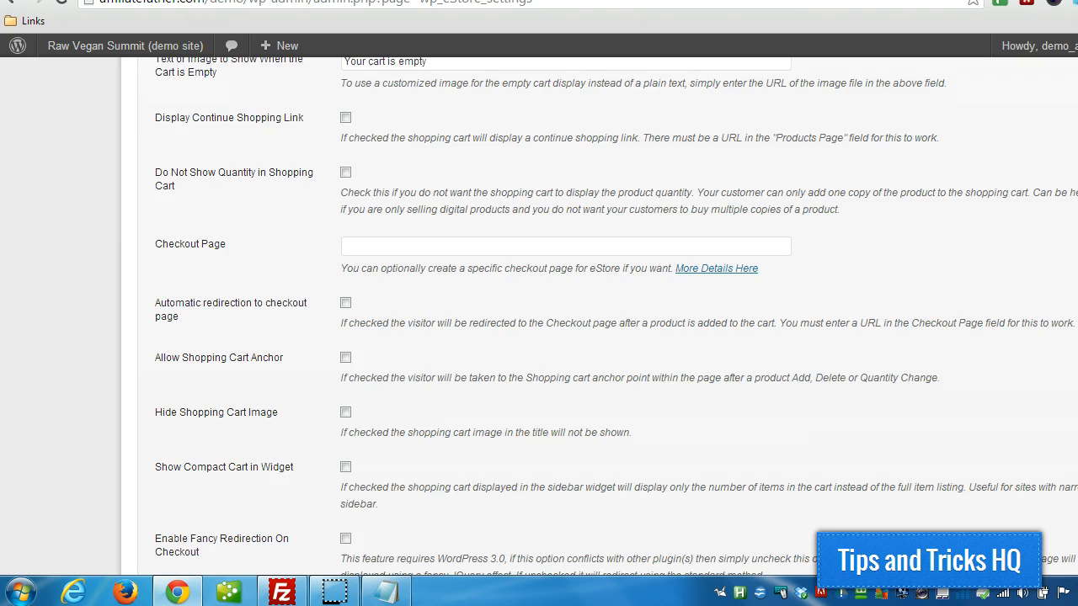
scroll("down", 3)
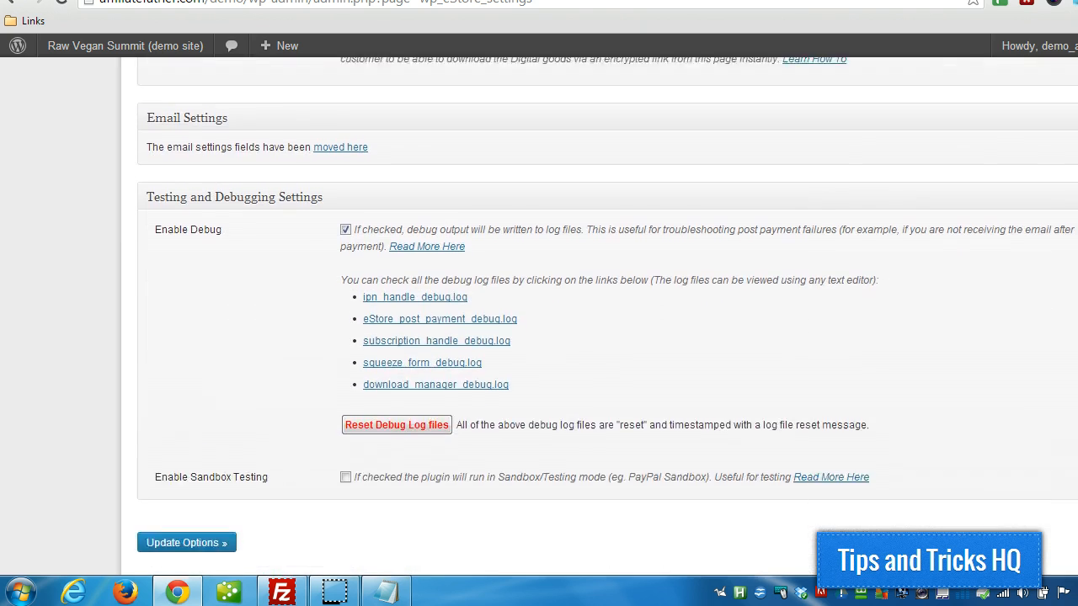
scroll("down", 3)
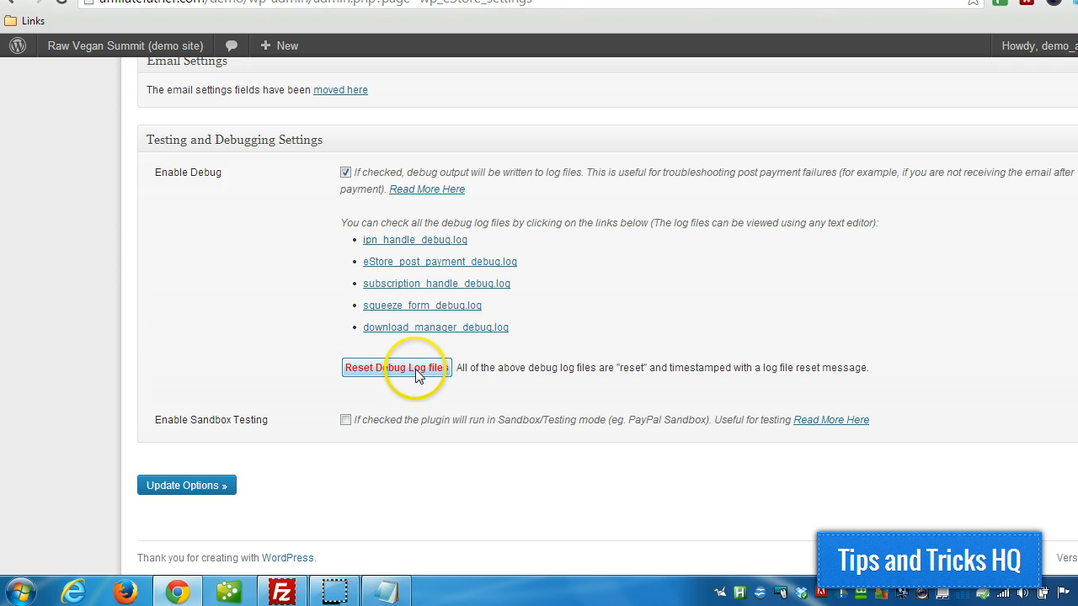
left_click(396, 367)
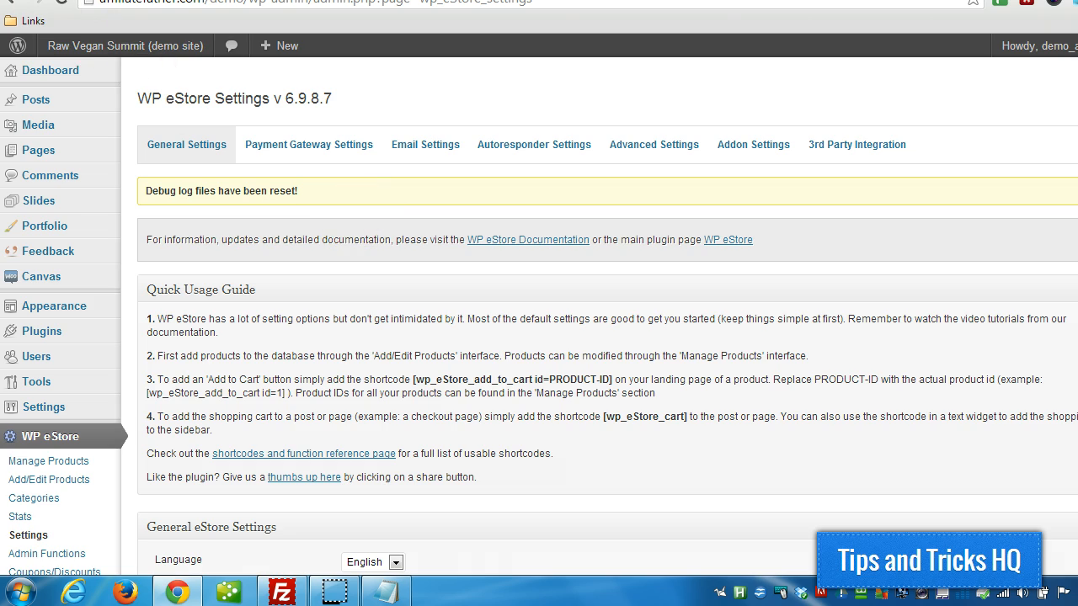
scroll("down", 3)
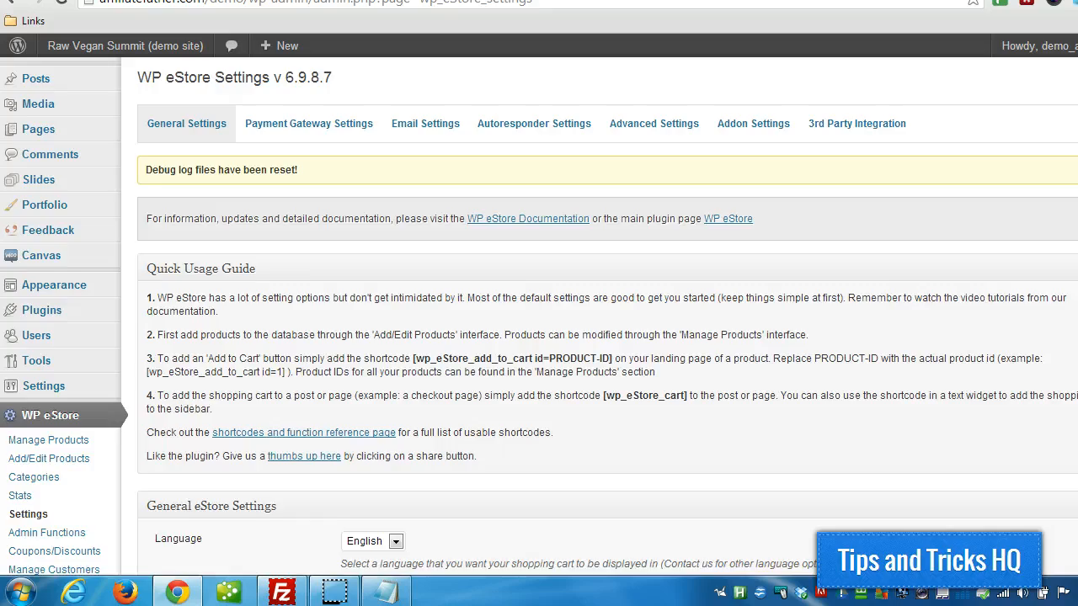
scroll("down", 3)
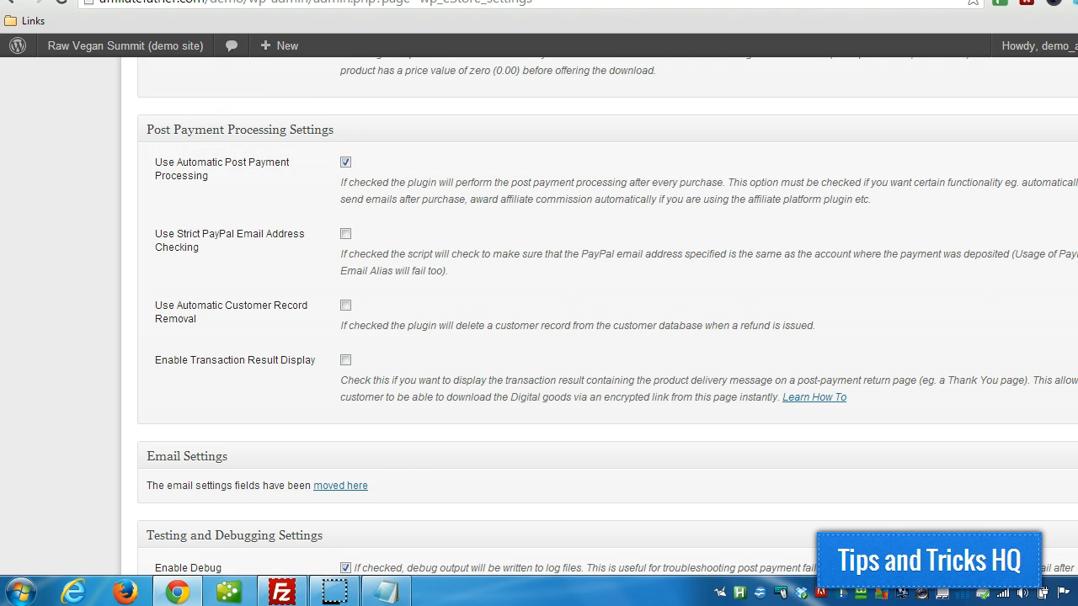
scroll("down", 3)
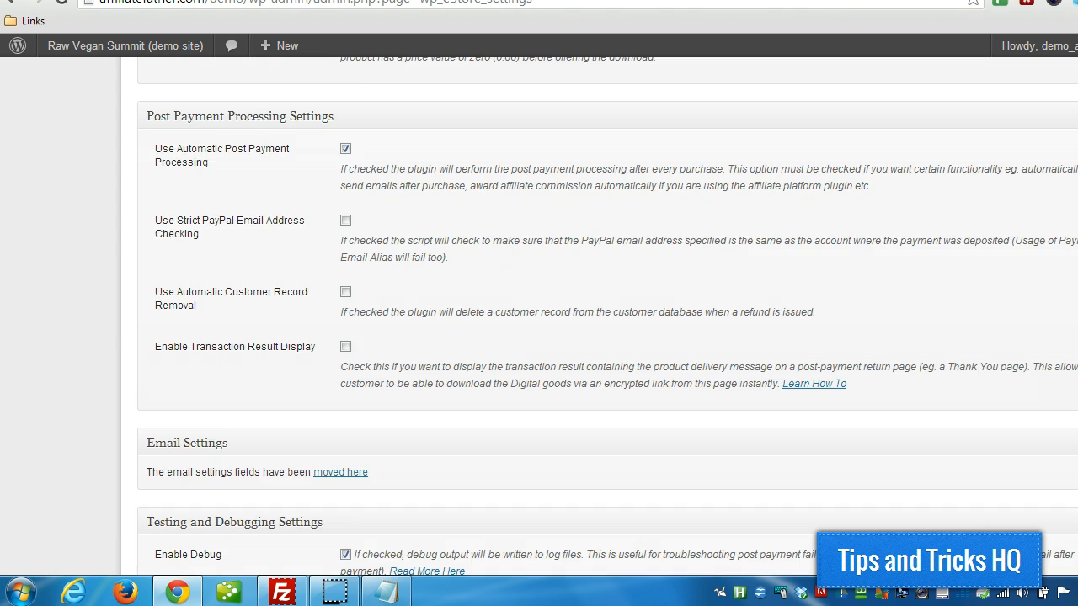
scroll("down", 3)
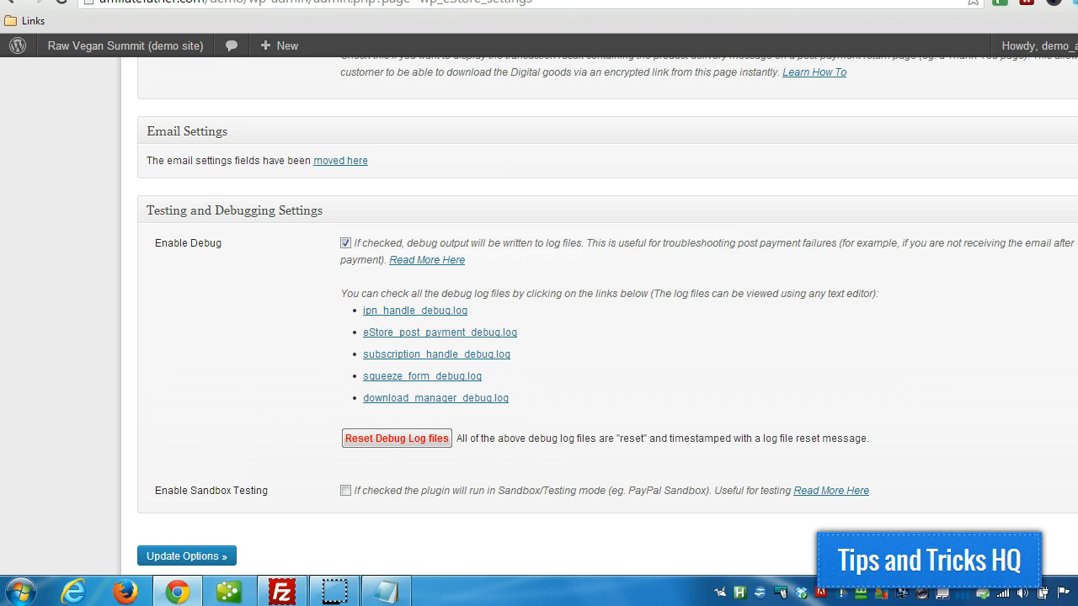
left_click(395, 438)
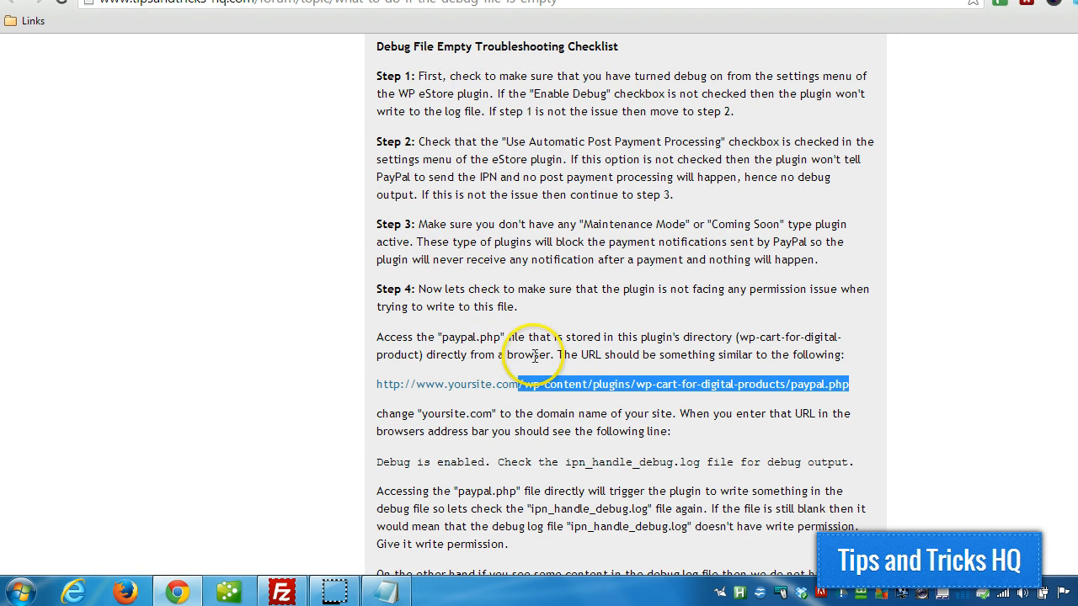
mouse_move(409, 391)
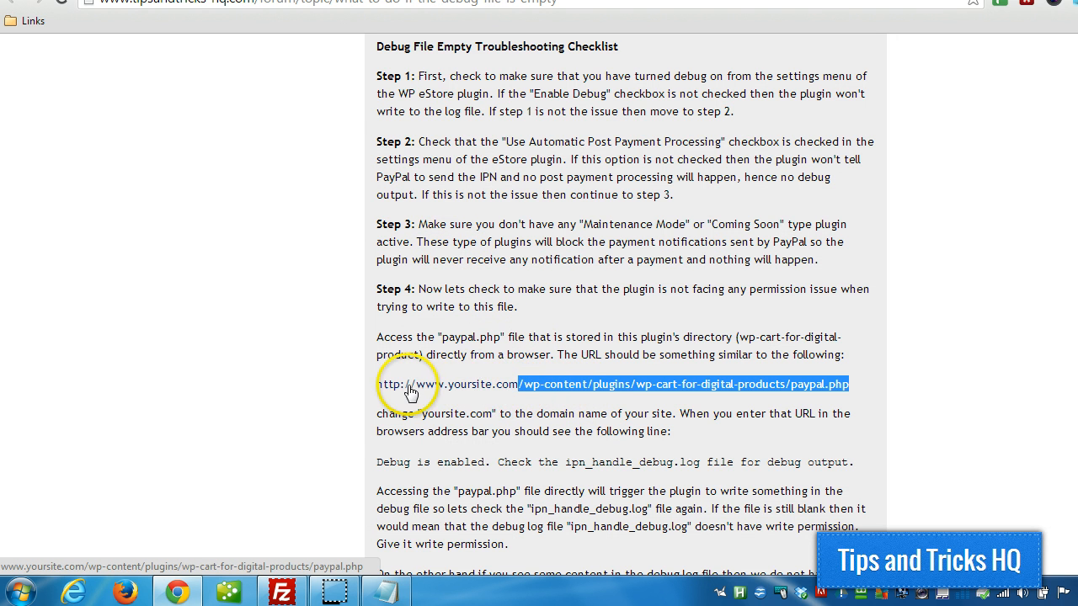
mouse_move(825, 389)
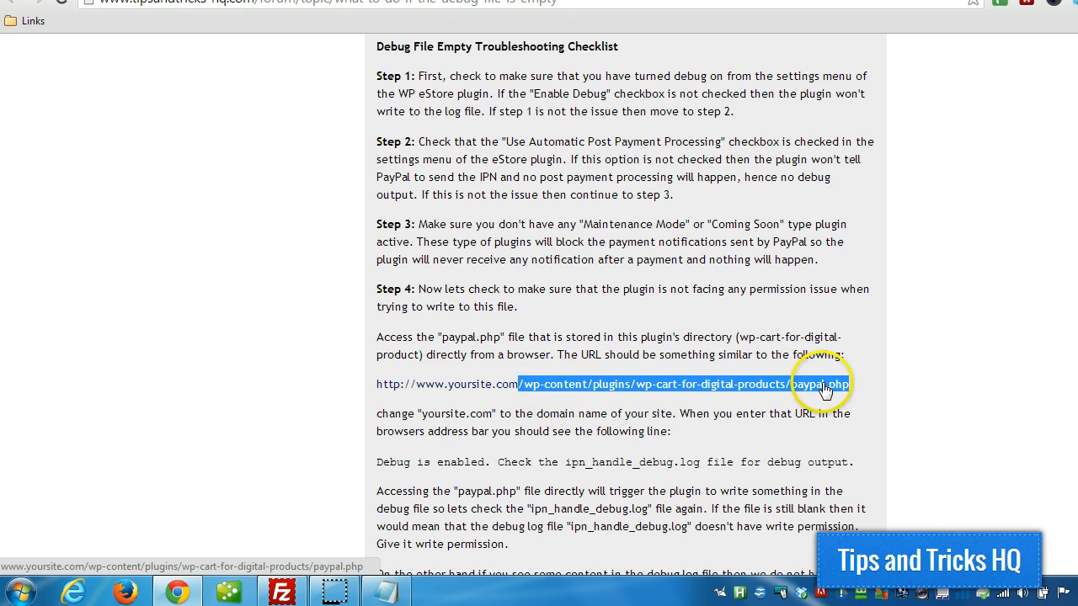
- Copy the paypal.php path and load affiliatefather.com/demo/wp-content/plugins/wp-cart-for-digital-products/paypal.php in the browser
right_click(822, 384)
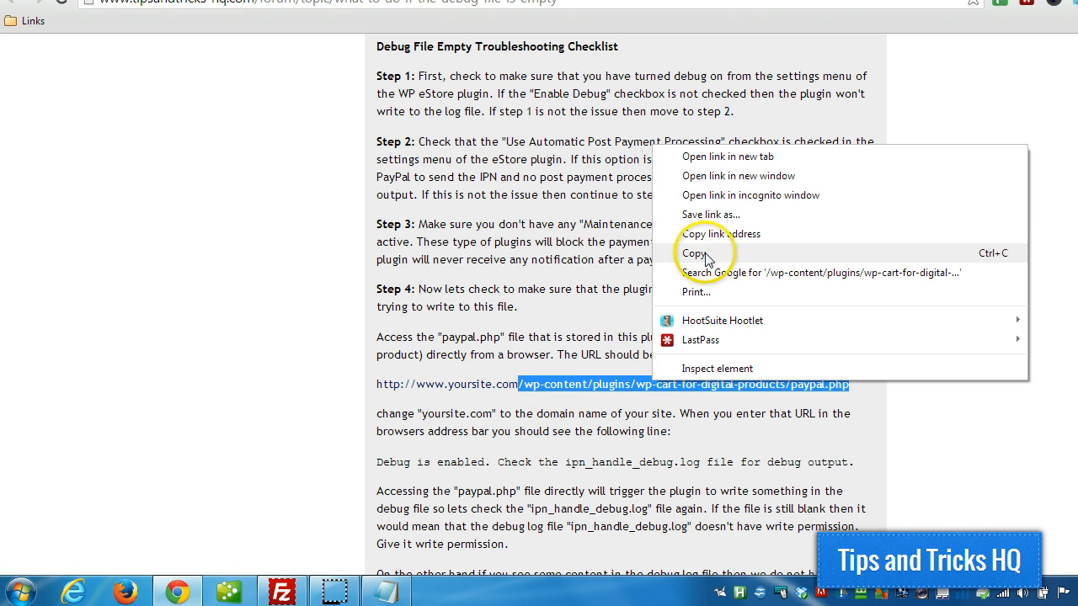
left_click(694, 253)
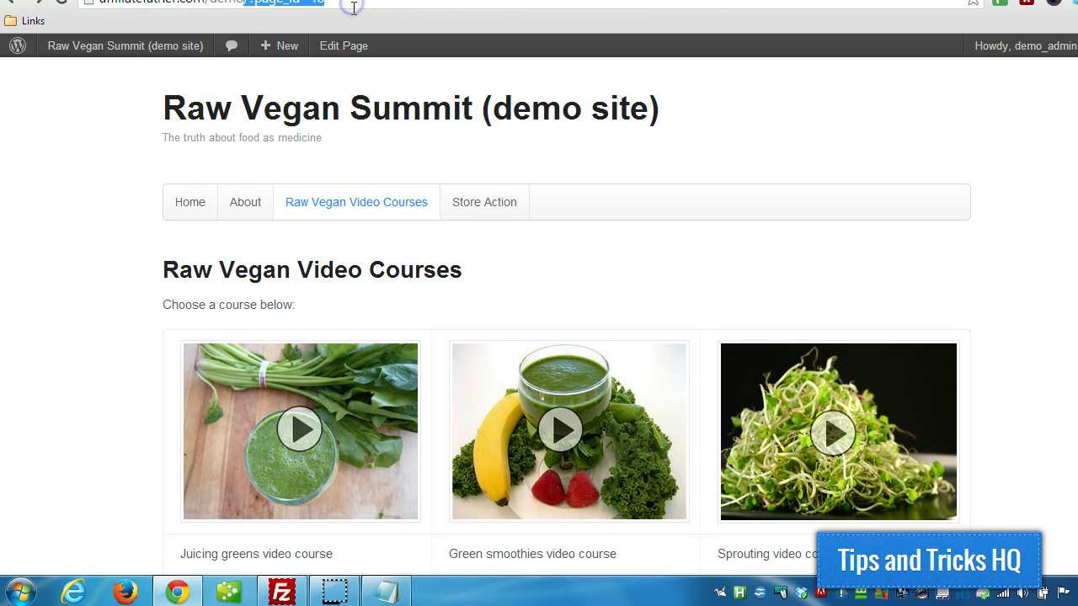
type("affiliatefather.com/demo/wp-content/plugins/wp-cart-for-digital-products/paypal.php")
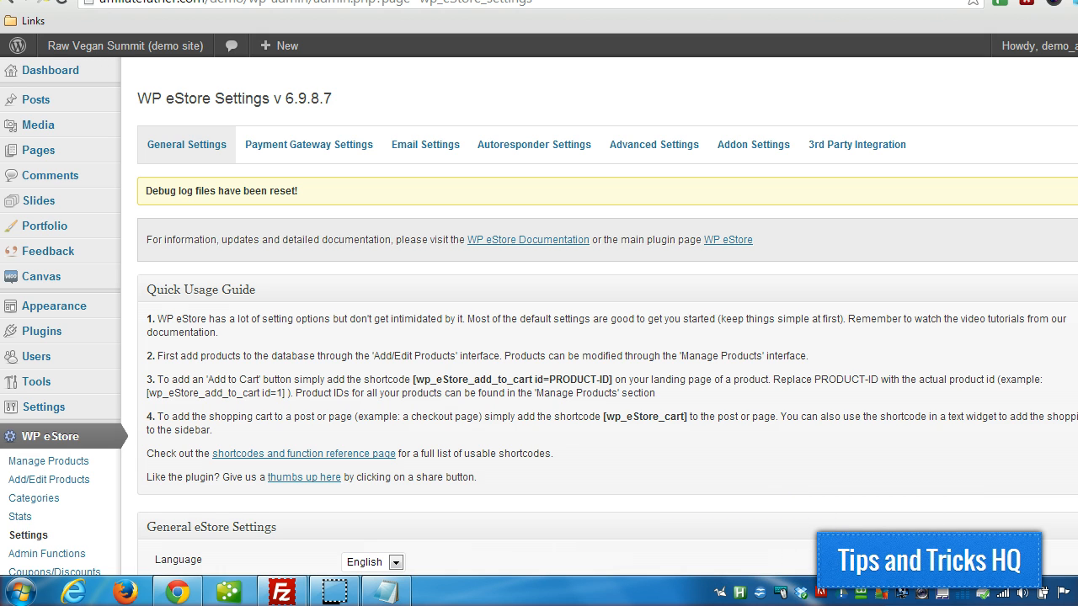
- Save ipn_handle_debug.log from Testing and Debugging Settings to the desktop
scroll("down", 3)
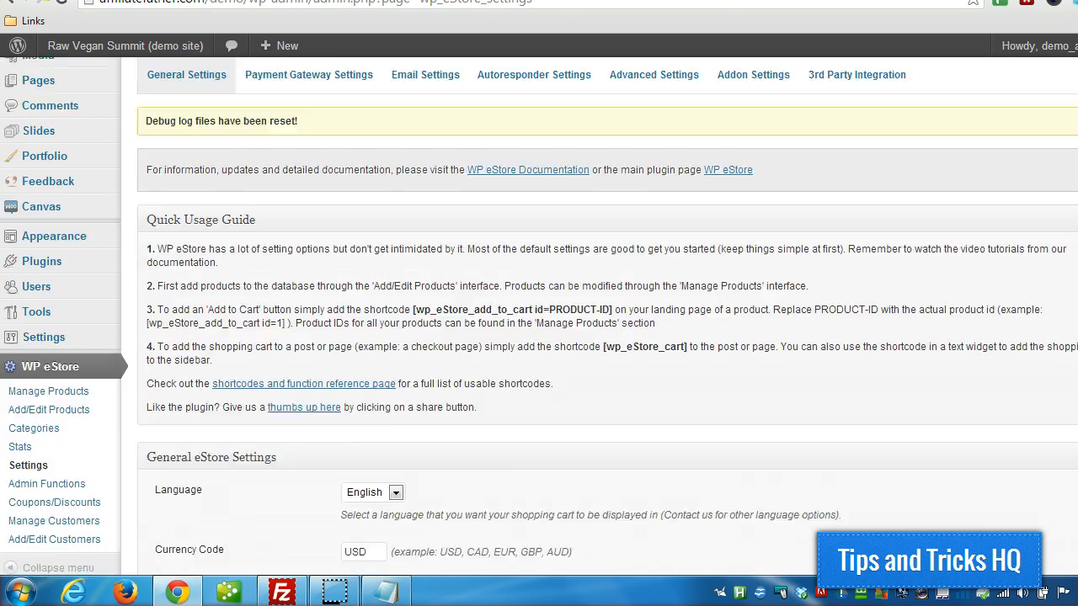
scroll("down", 3)
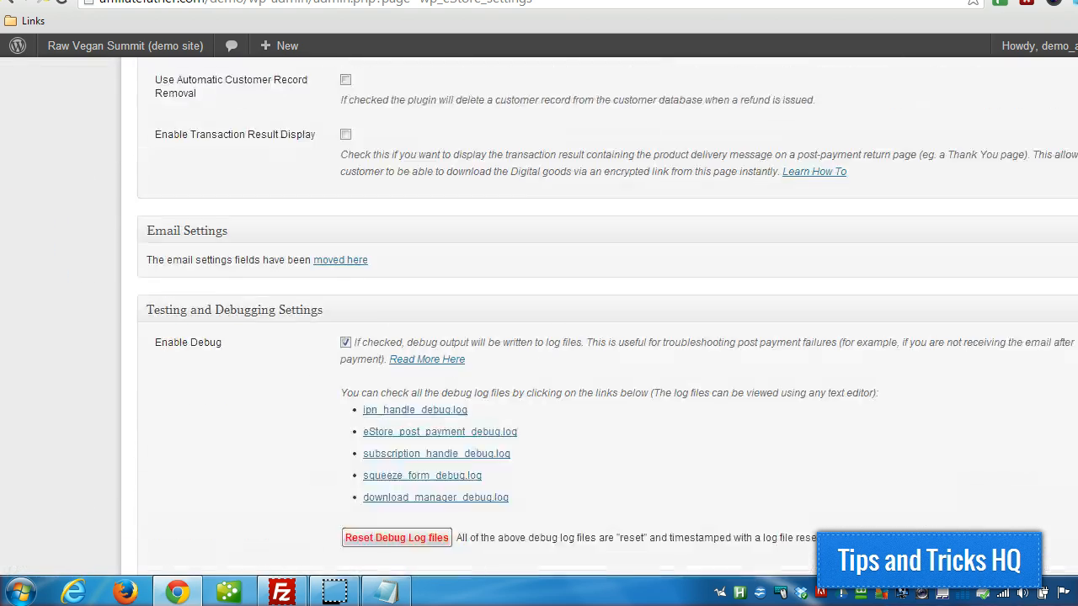
scroll("down", 3)
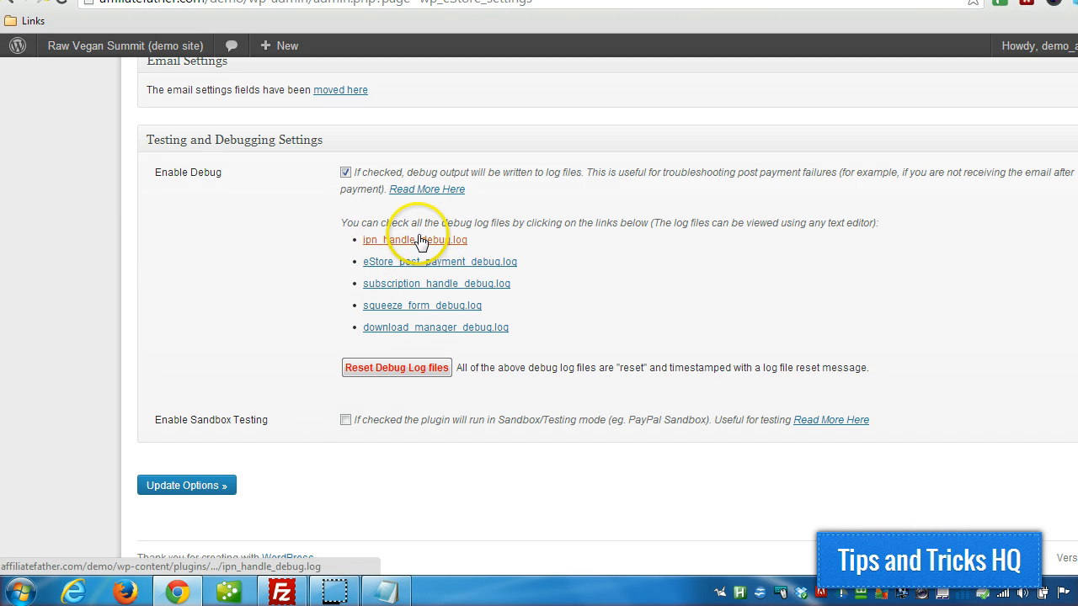
left_click(416, 239)
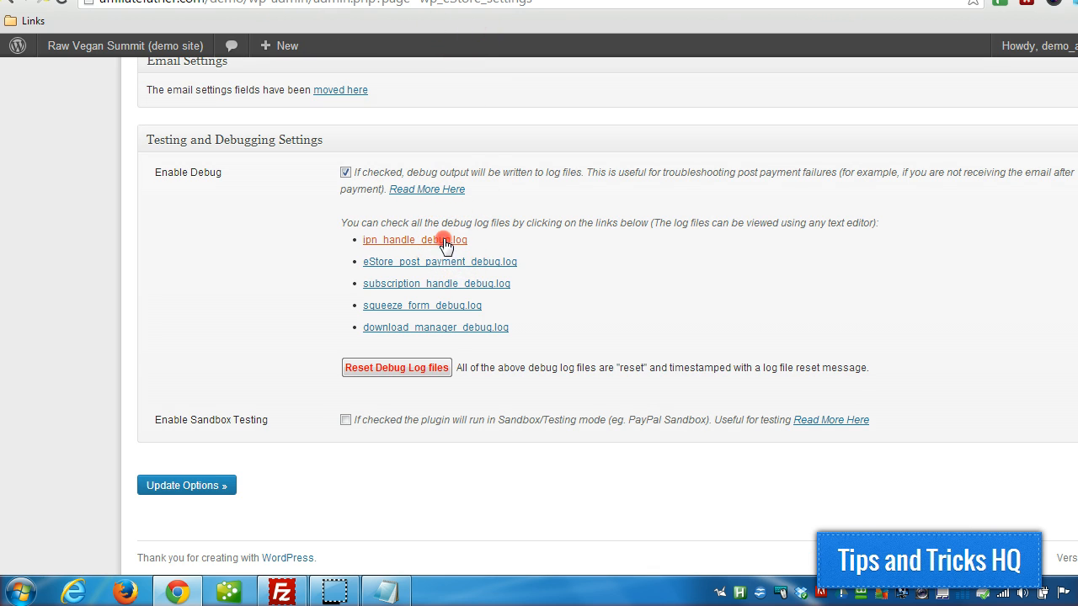
left_click(414, 239)
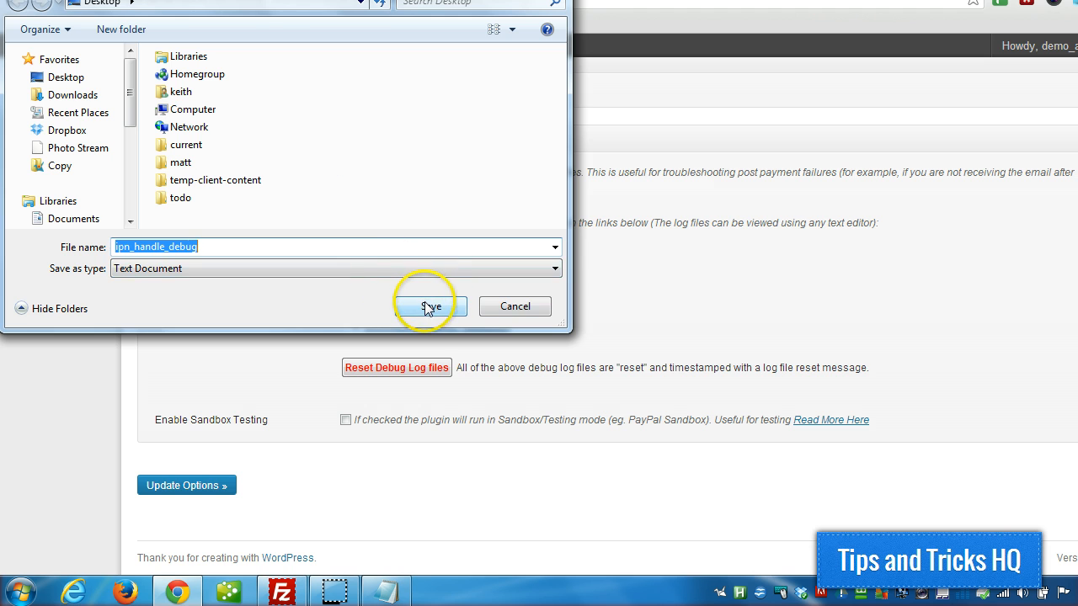
left_click(424, 307)
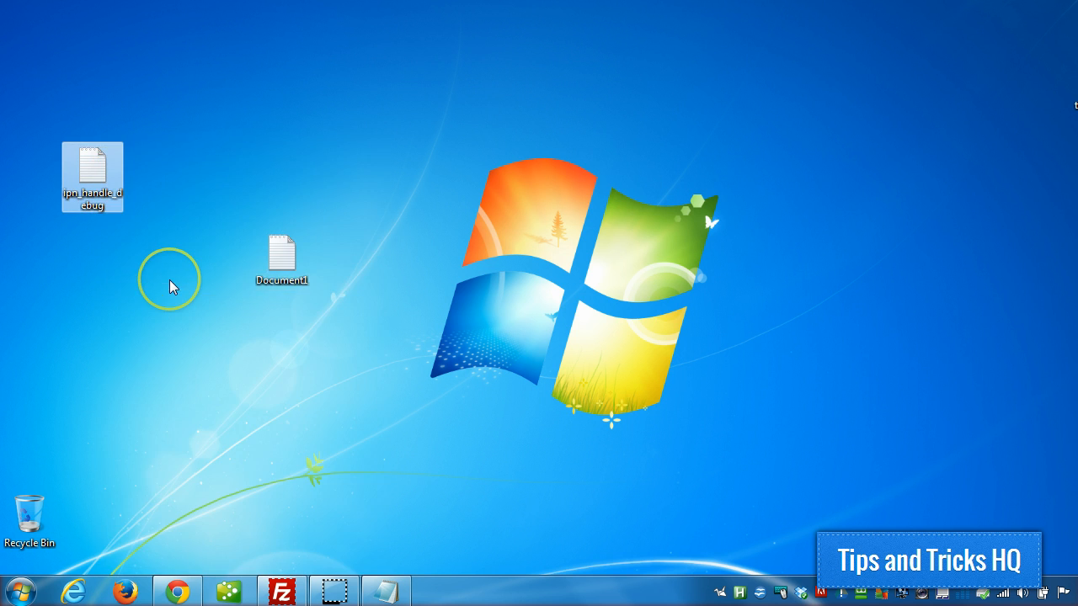
- Review the log reset advisory and SUCCESS entry in ipn_handle_debug.log in TextPad, then close it
double_click(91, 172)
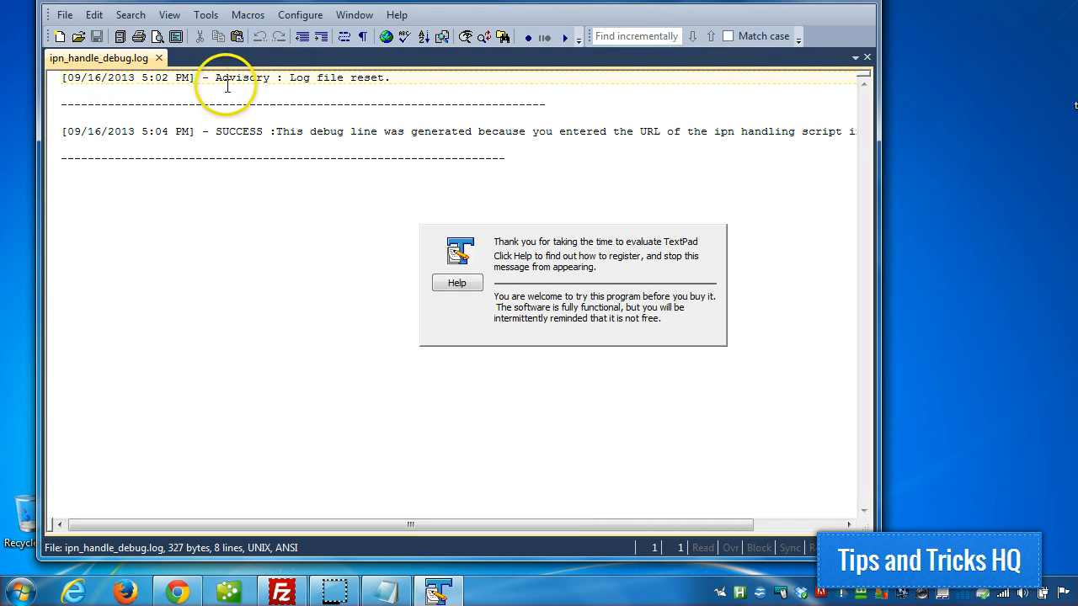
mouse_move(206, 78)
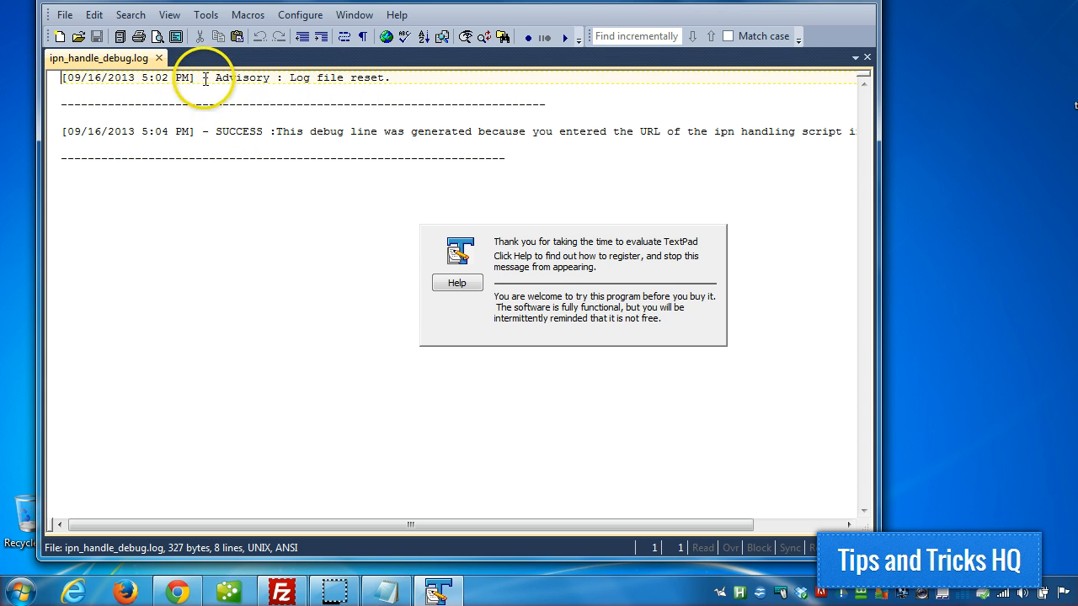
left_click_drag(215, 77, 391, 78)
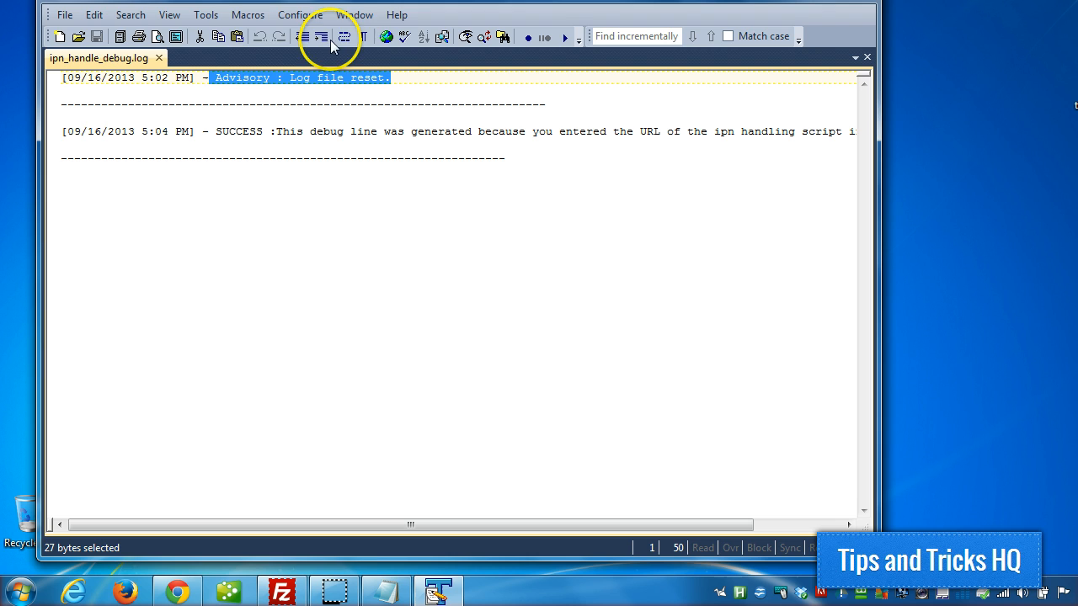
left_click(340, 36)
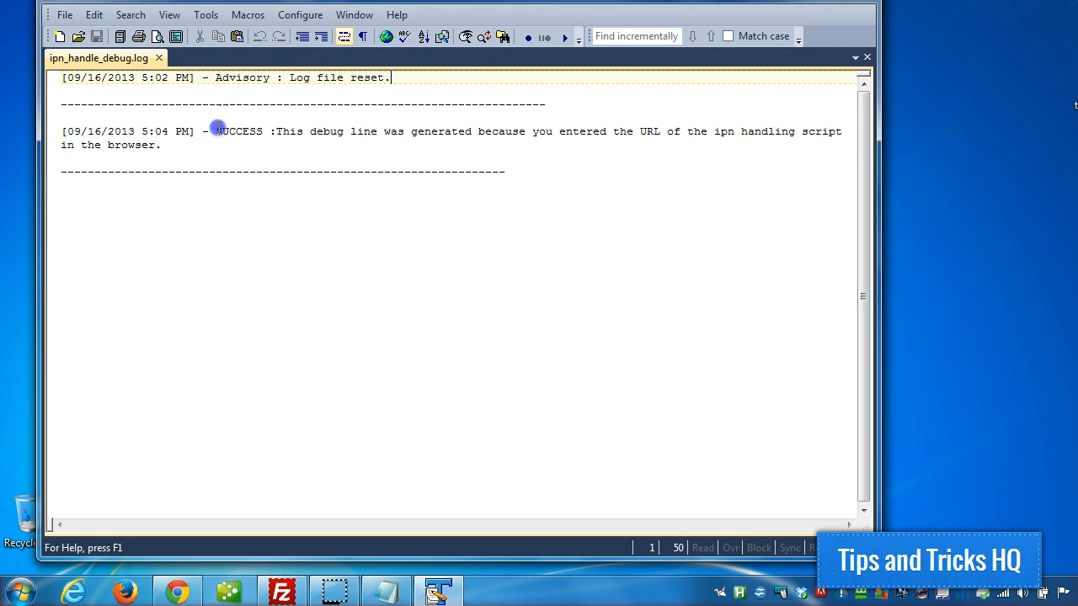
left_click_drag(217, 132, 161, 145)
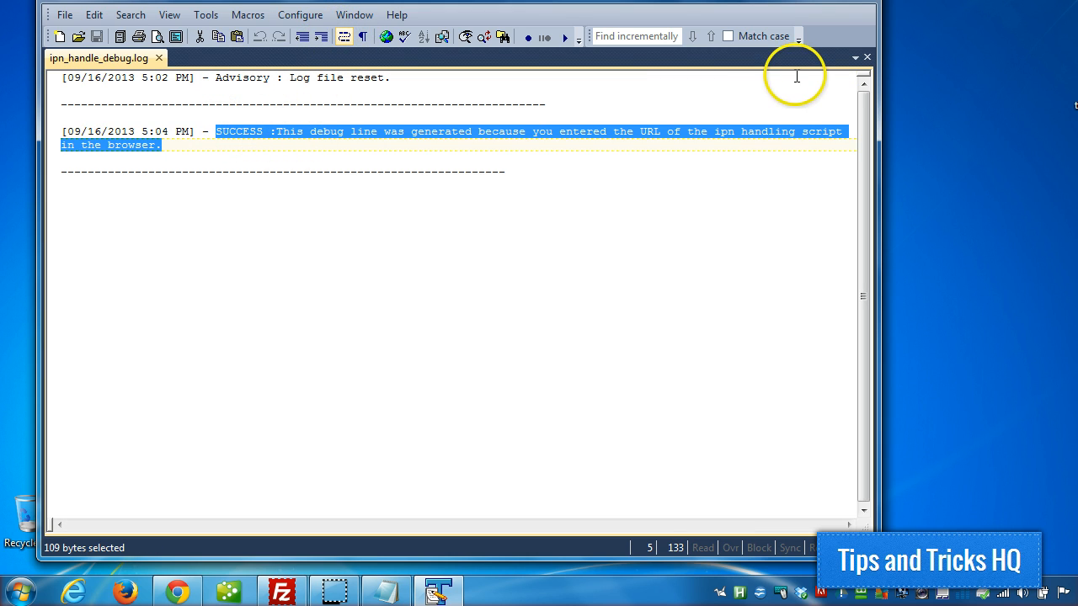
left_click(866, 57)
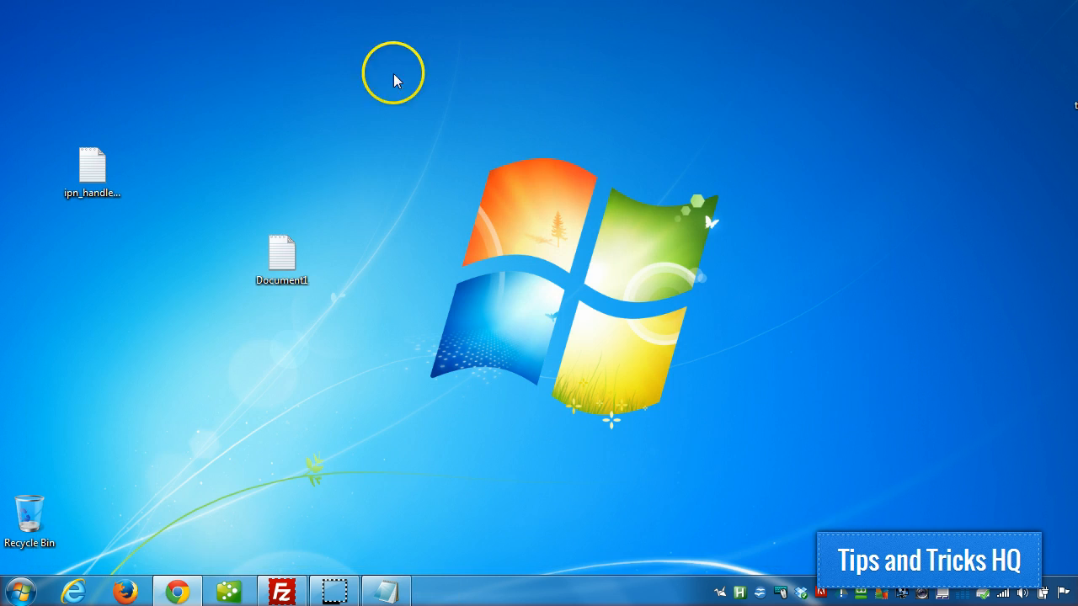
mouse_move(175, 585)
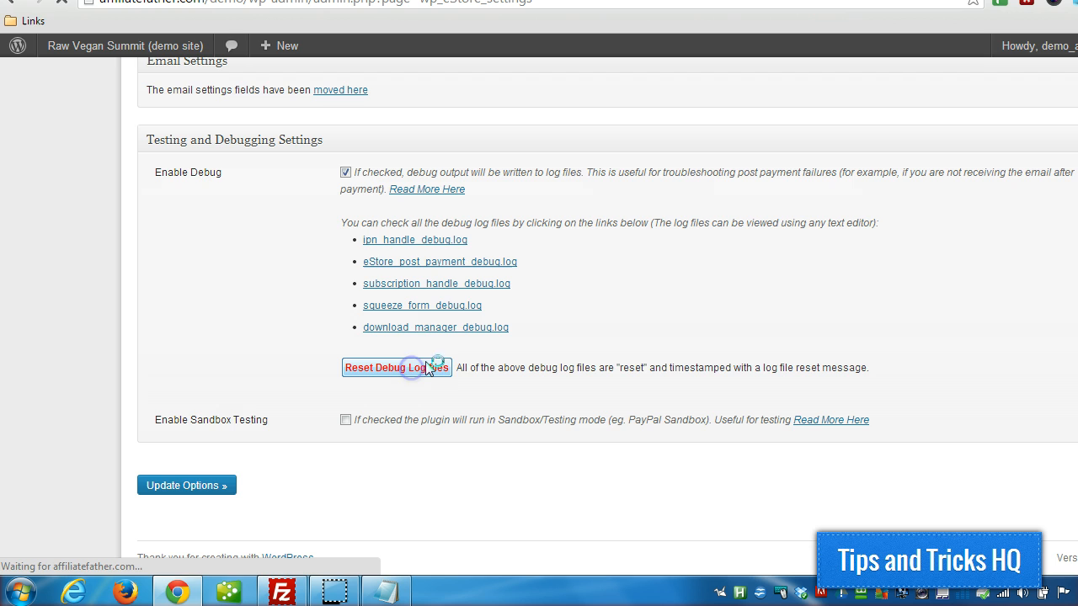
- Reset the WP eStore debug log files again with the Reset Debug Log files button
left_click(395, 367)
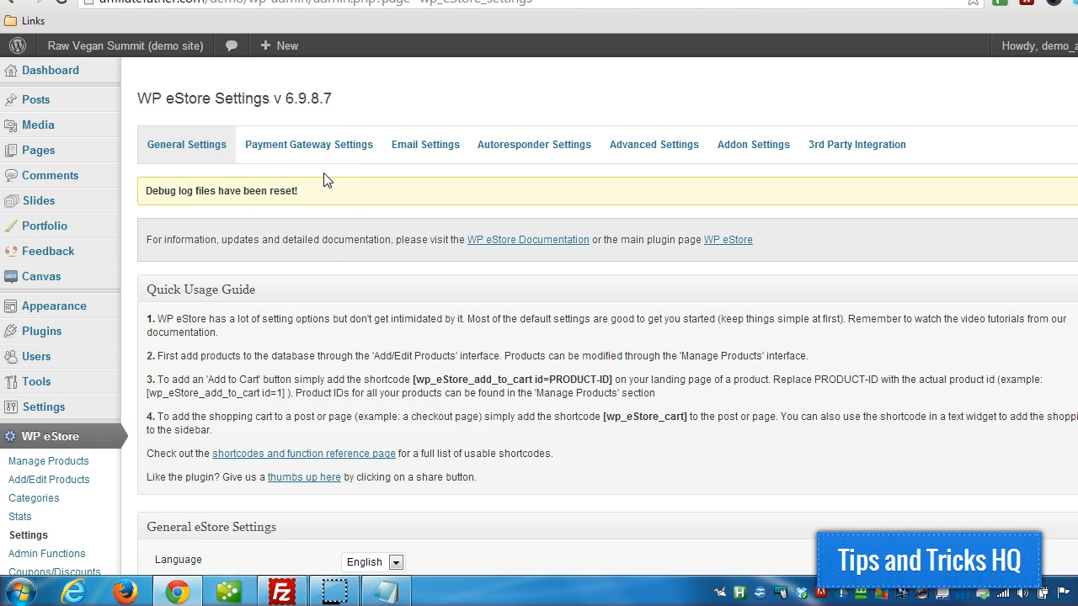
mouse_move(298, 300)
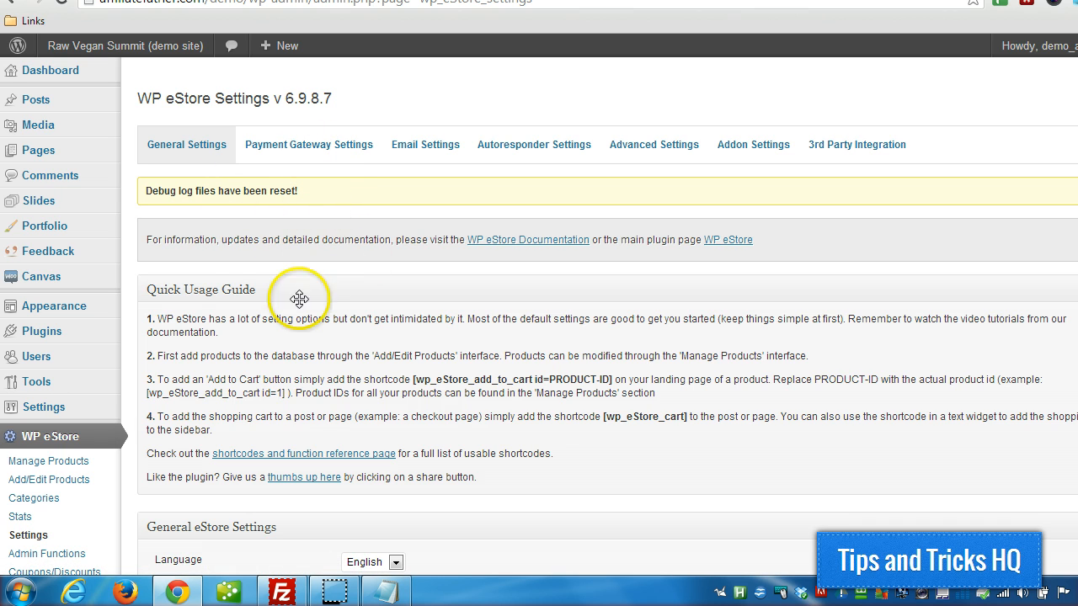
mouse_move(480, 27)
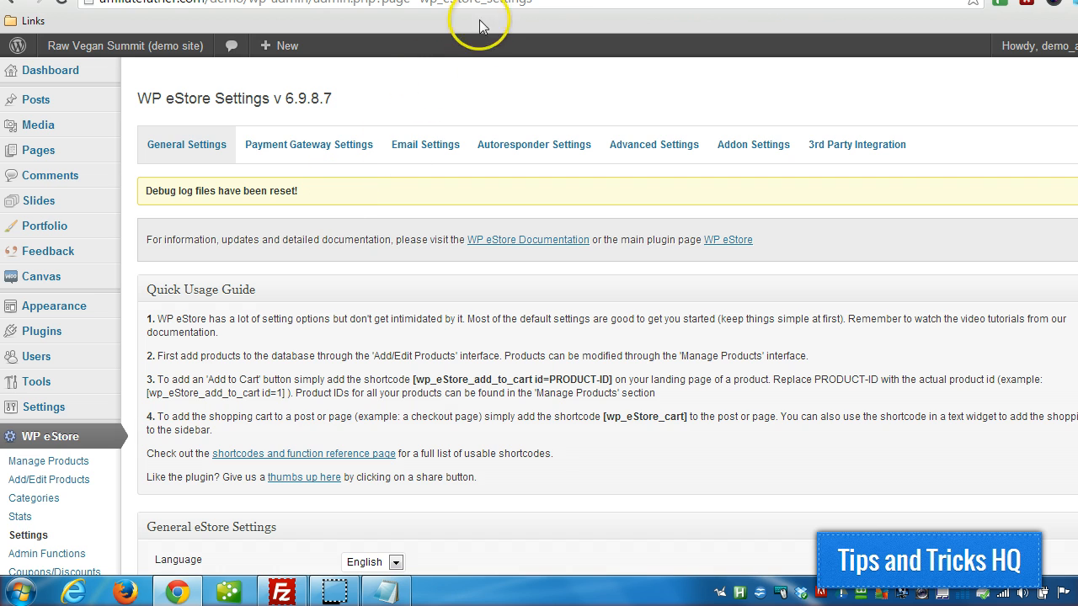
mouse_move(212, 275)
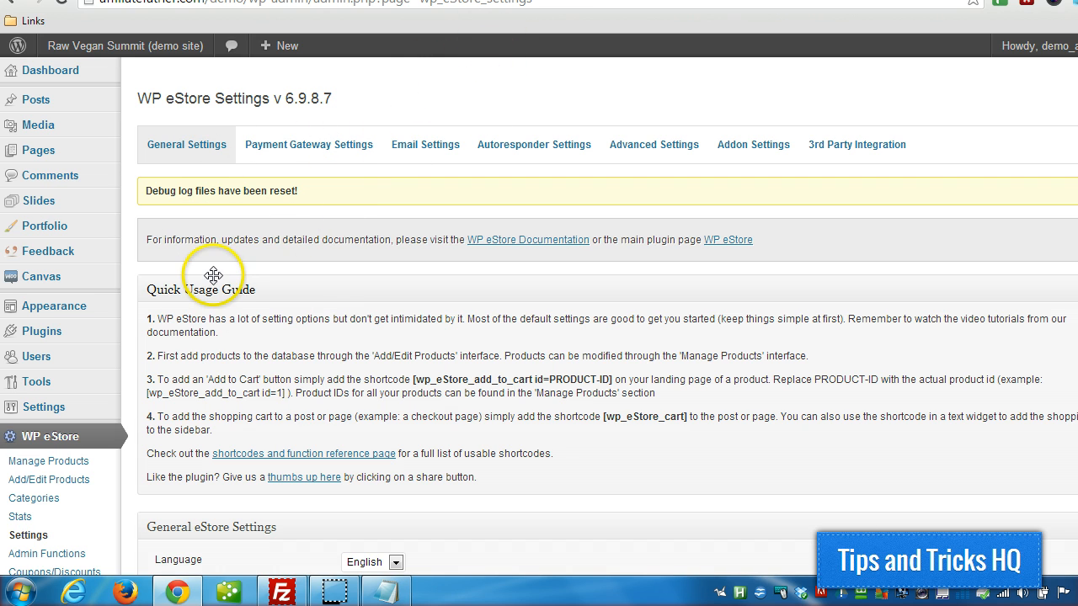
mouse_move(378, 229)
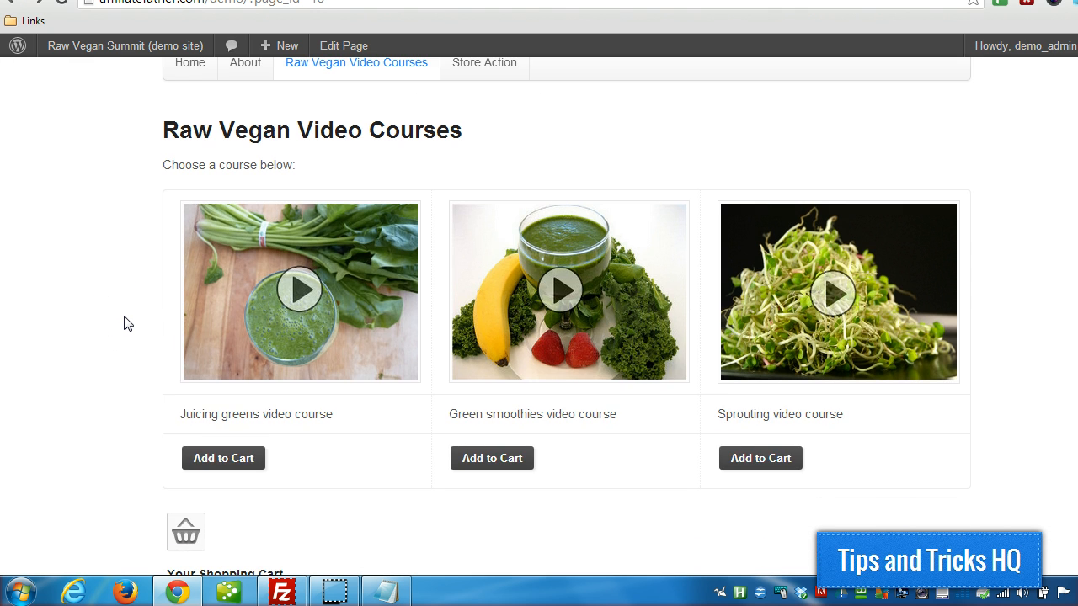
- Add the Juicing greens video course to the cart as a $0.01 test purchase
scroll("down", 3)
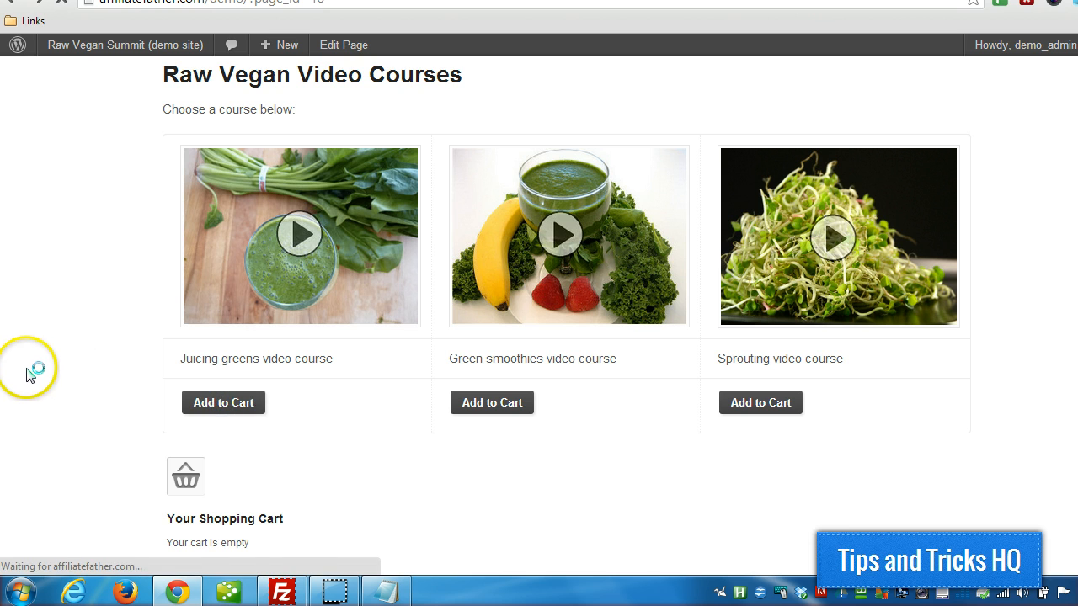
left_click(223, 402)
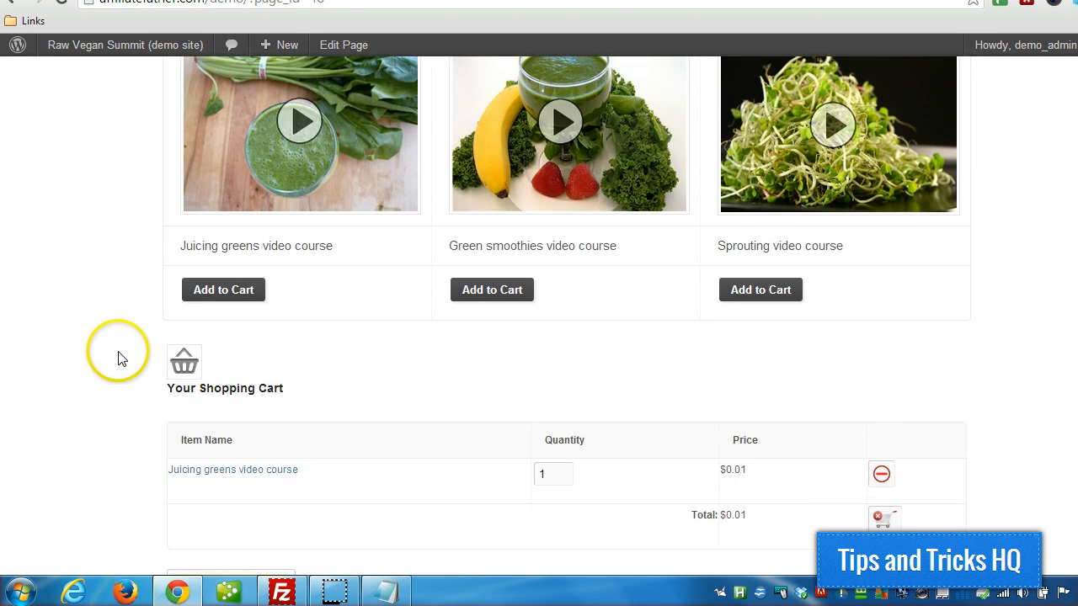
scroll("down", 3)
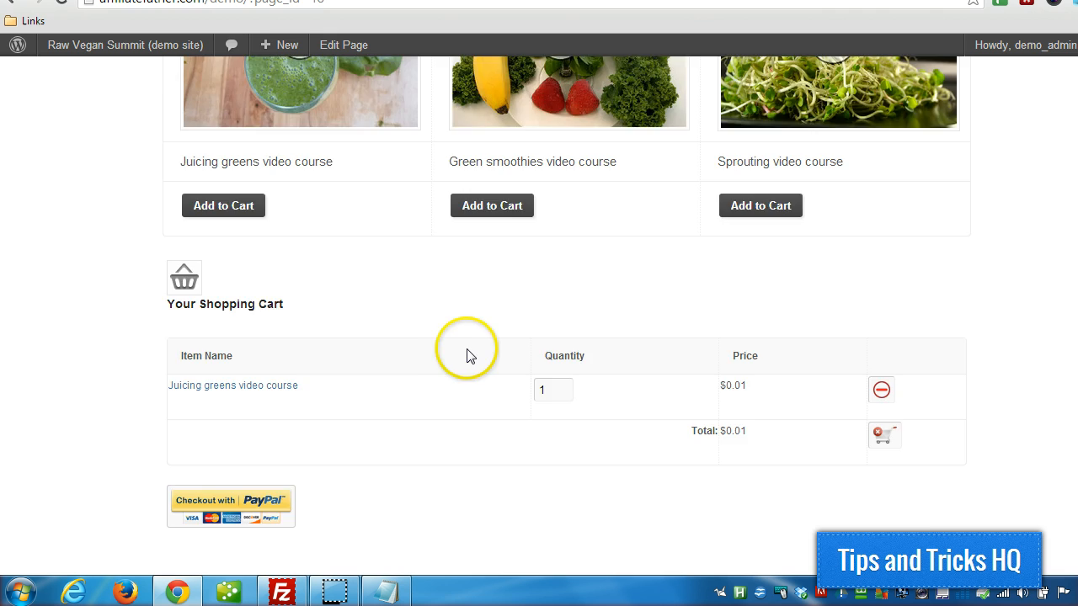
scroll("down", 3)
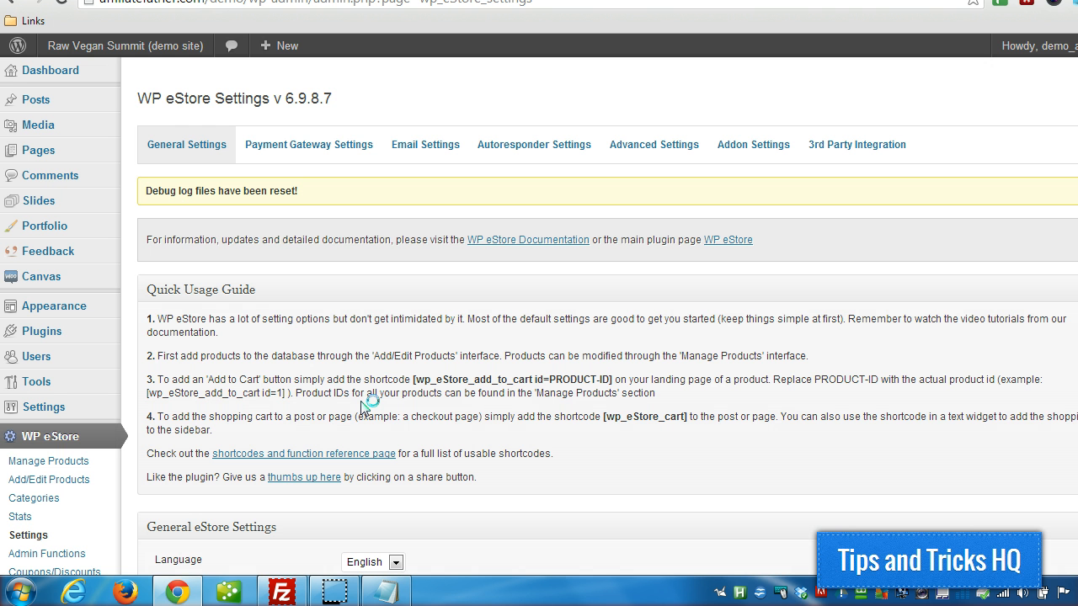
mouse_move(269, 181)
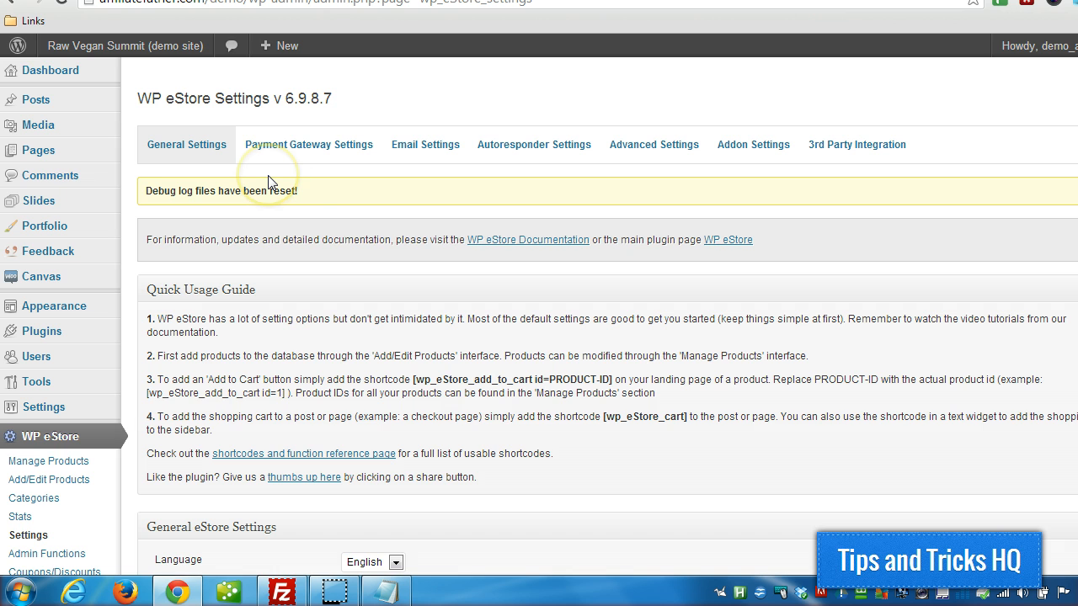
- Download ipn_handle_debug.log from the Testing and Debugging Settings section
scroll("down", 3)
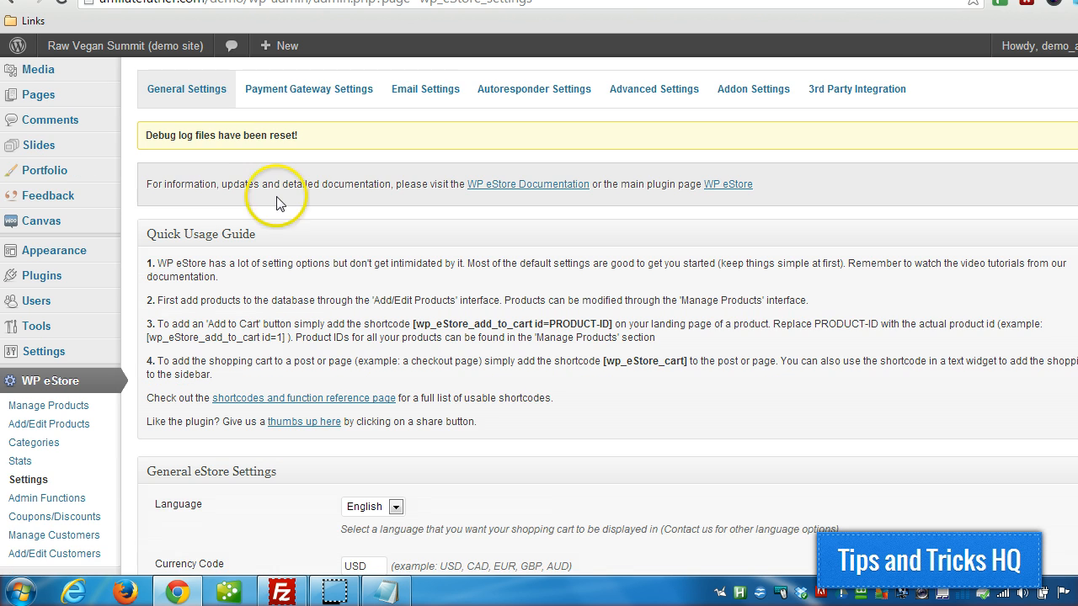
scroll("down", 3)
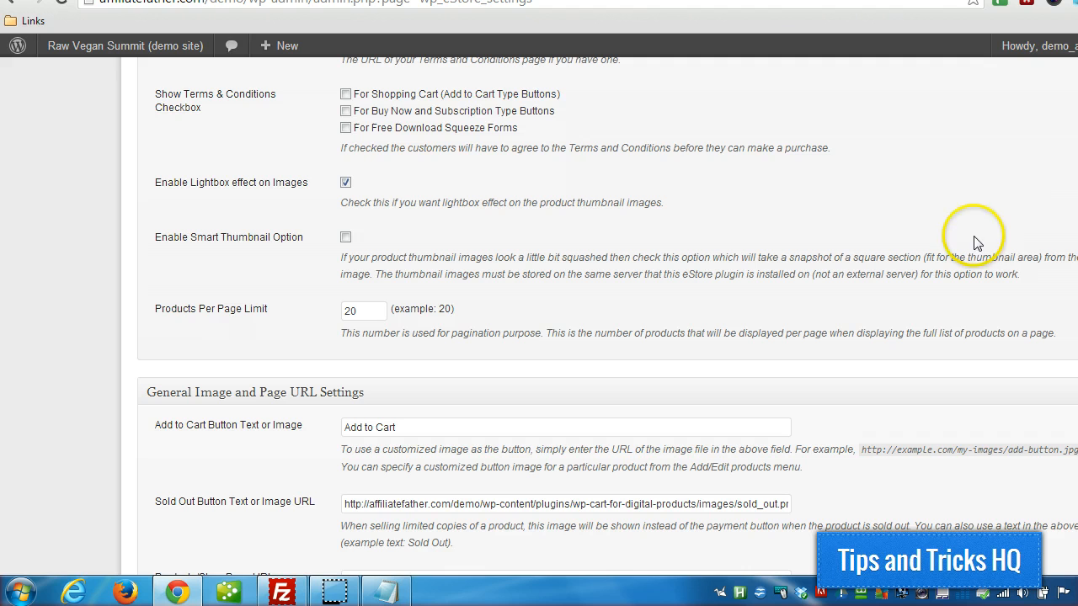
scroll("down", 3)
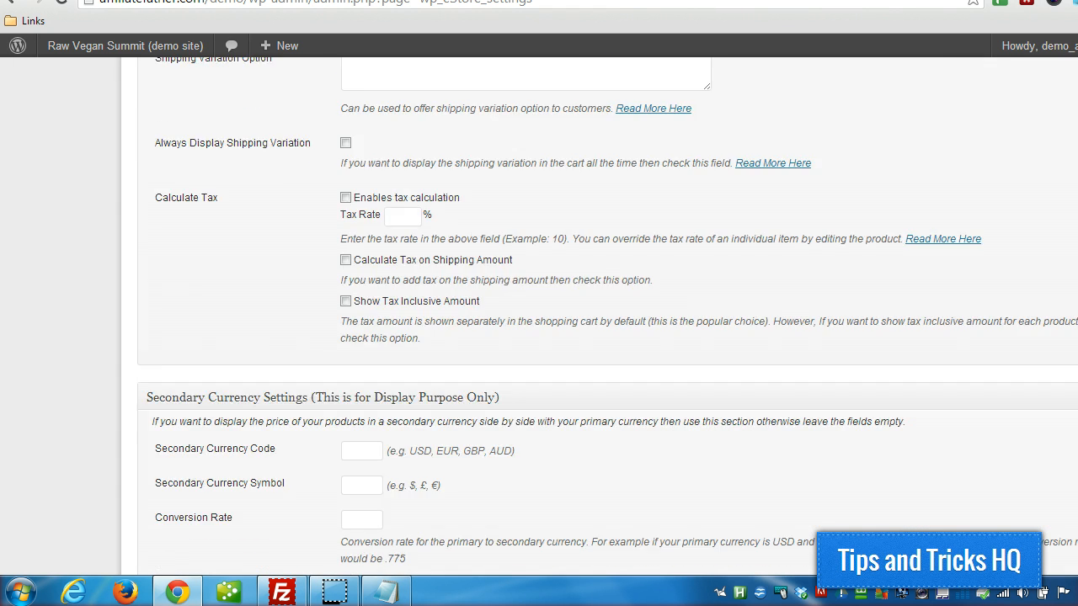
scroll("down", 3)
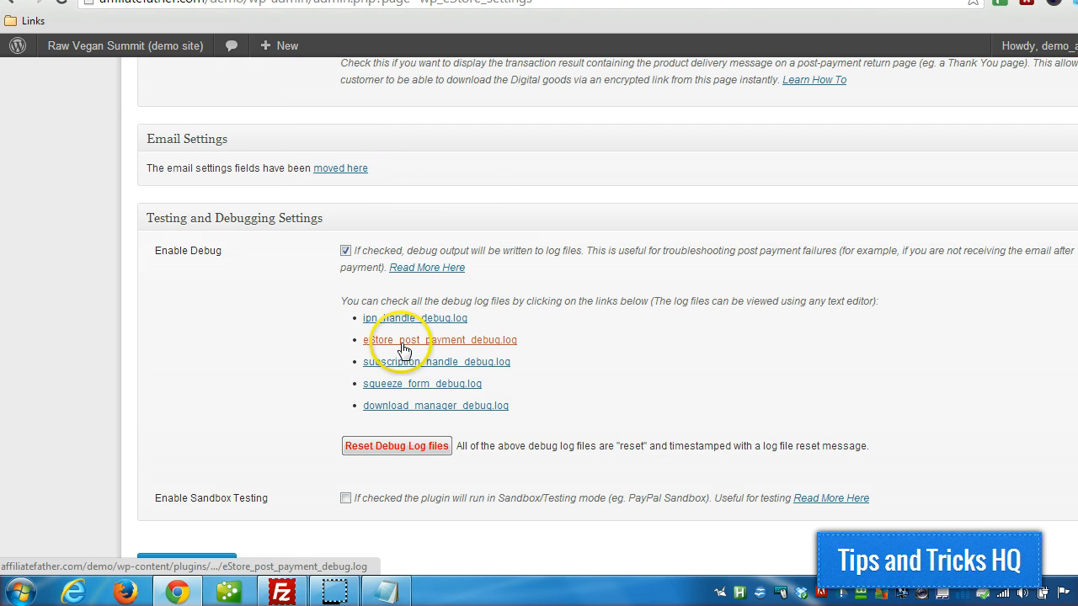
mouse_move(401, 385)
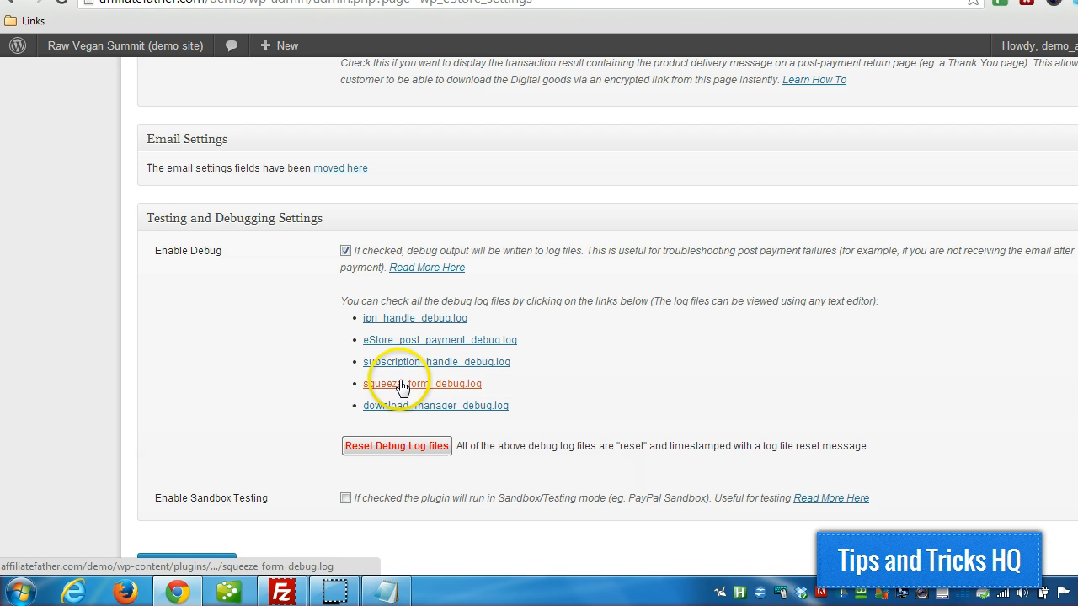
mouse_move(411, 320)
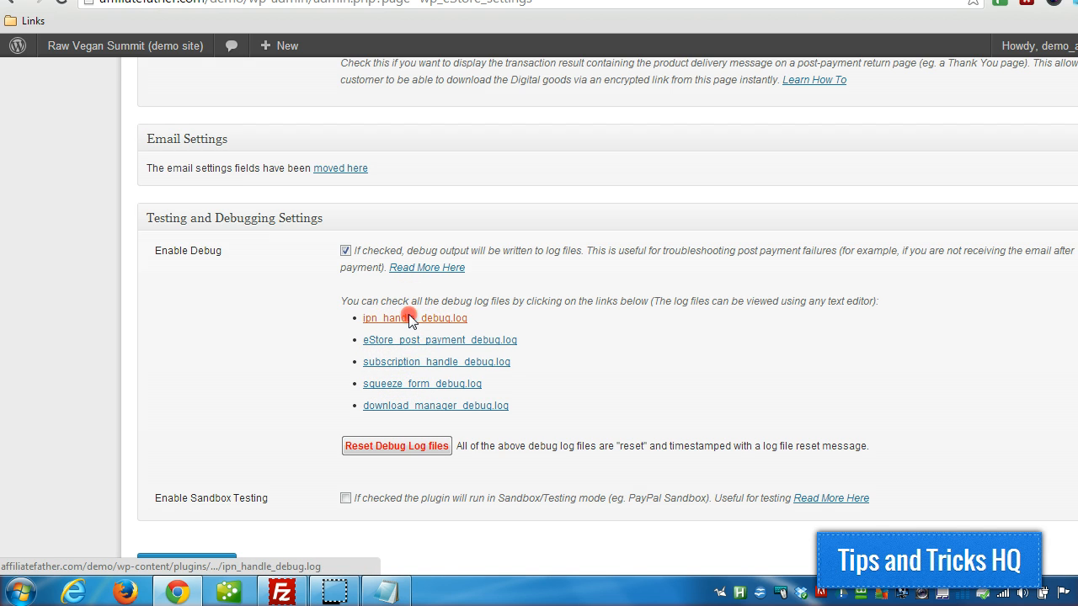
left_click(414, 317)
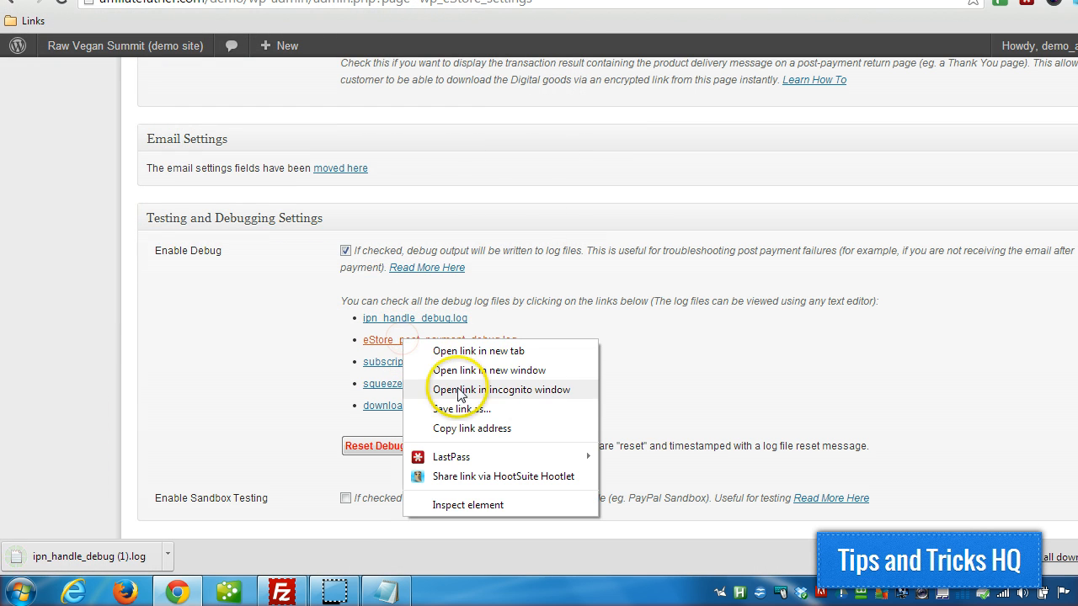
- Save eStore_post_payment_debug.log to the desktop and bring up the downloaded IPN log
left_click(461, 409)
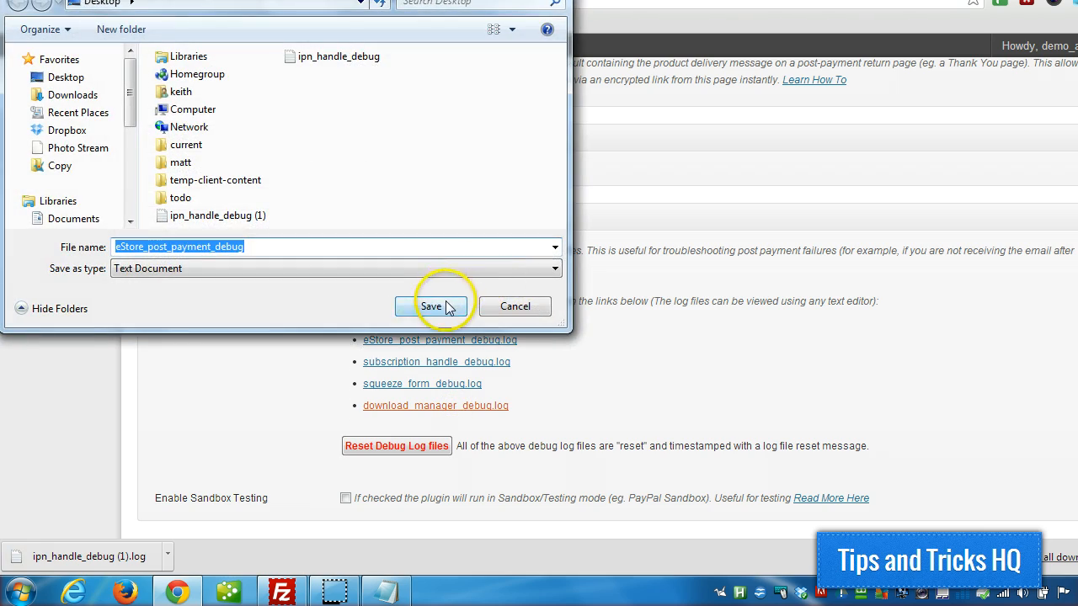
left_click(431, 306)
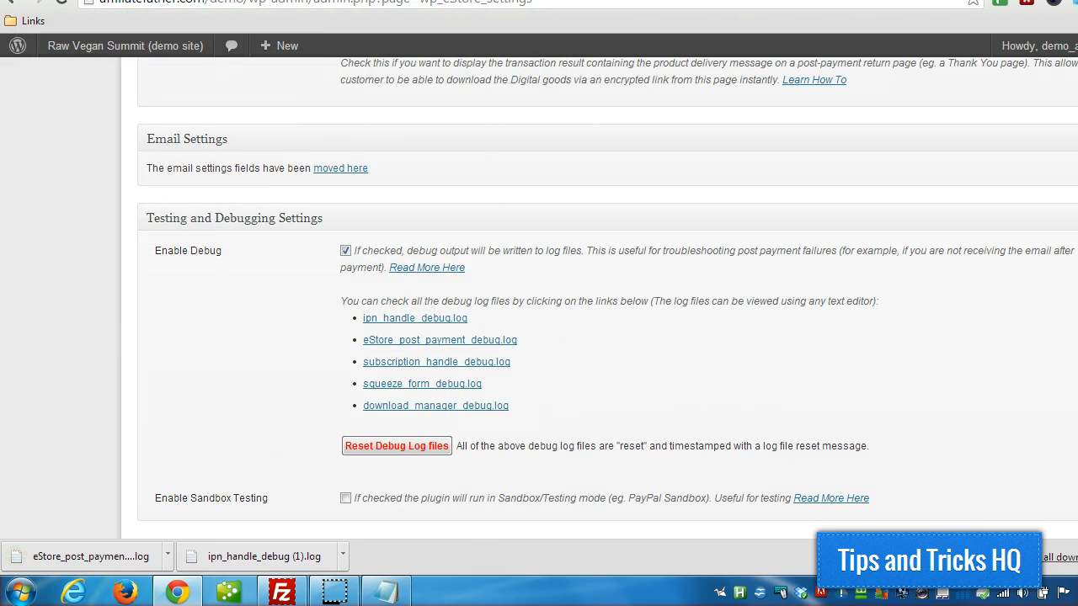
left_click(256, 555)
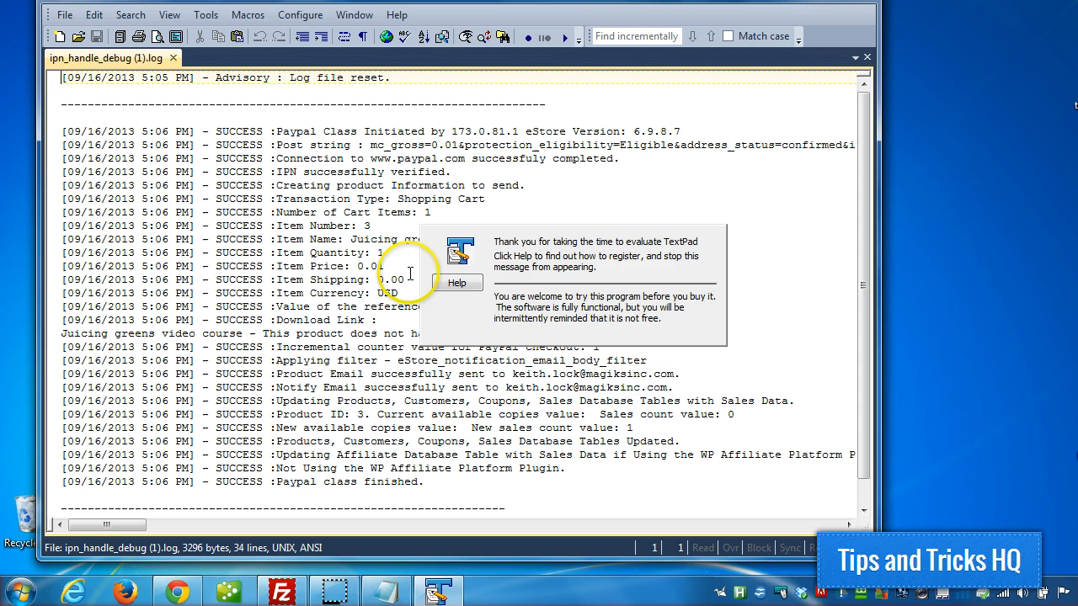
- Read the SUCCESS entries in ipn_handle_debug (1).log confirming the payment was verified
scroll("down", 3)
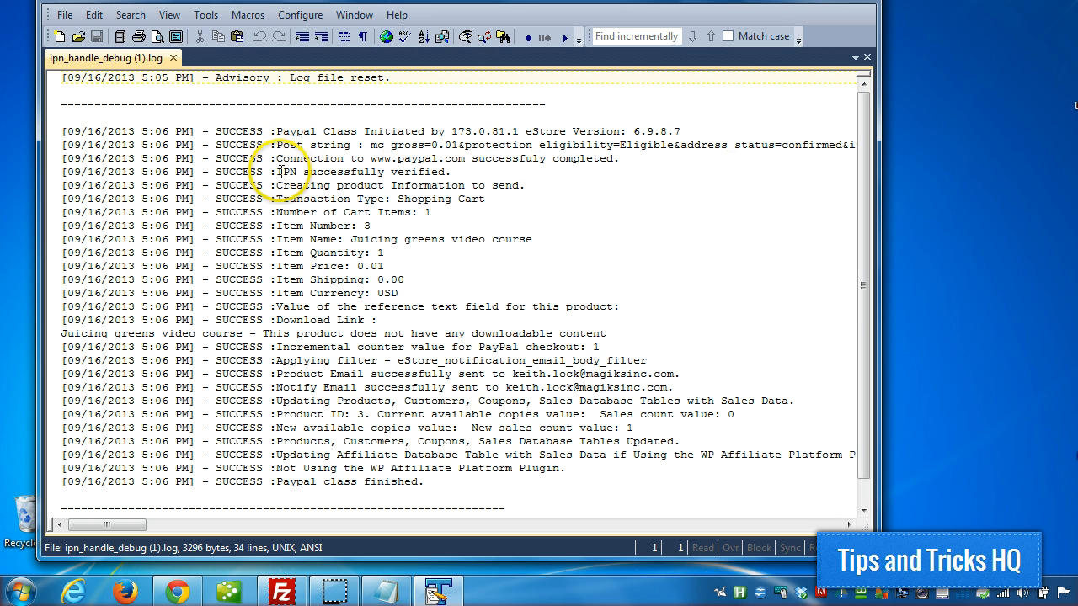
left_click_drag(278, 171, 451, 172)
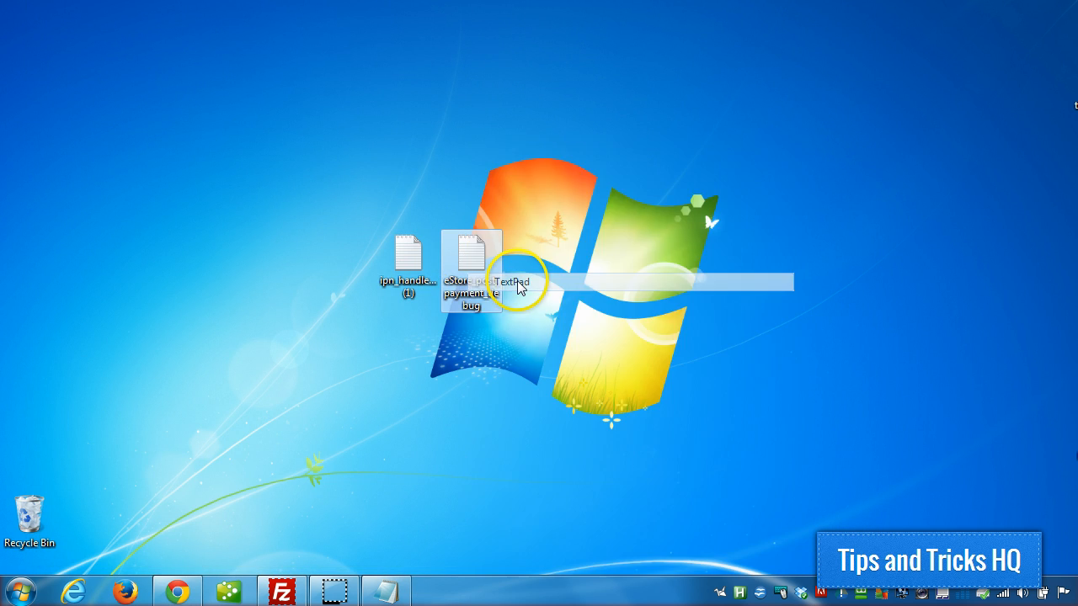
- Review the three SUCCESS entries in eStore_post_payment_debug.log in TextPad, then close it
double_click(466, 261)
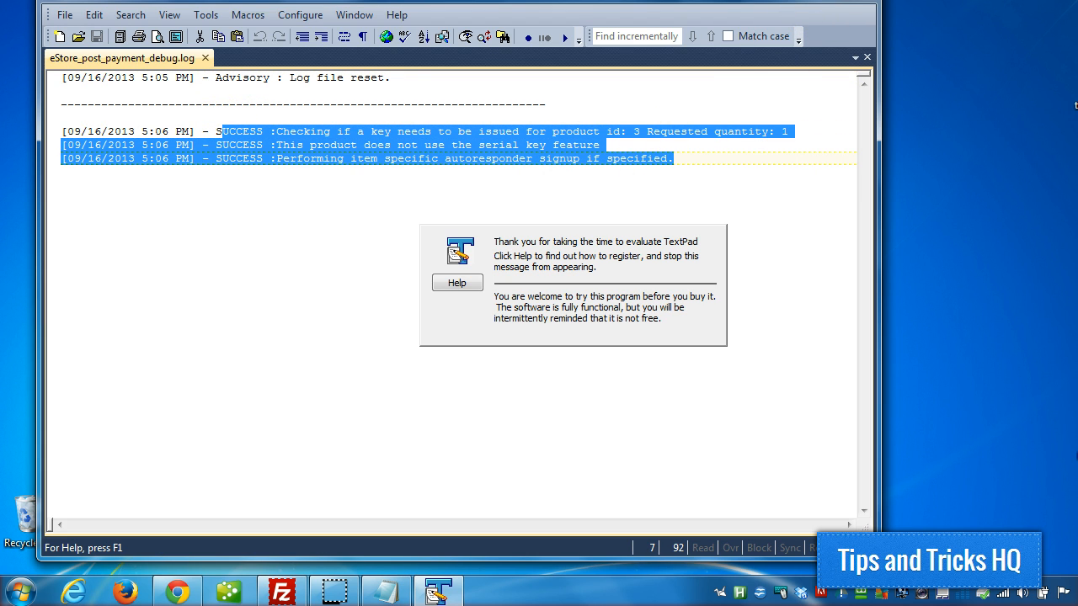
left_click(864, 58)
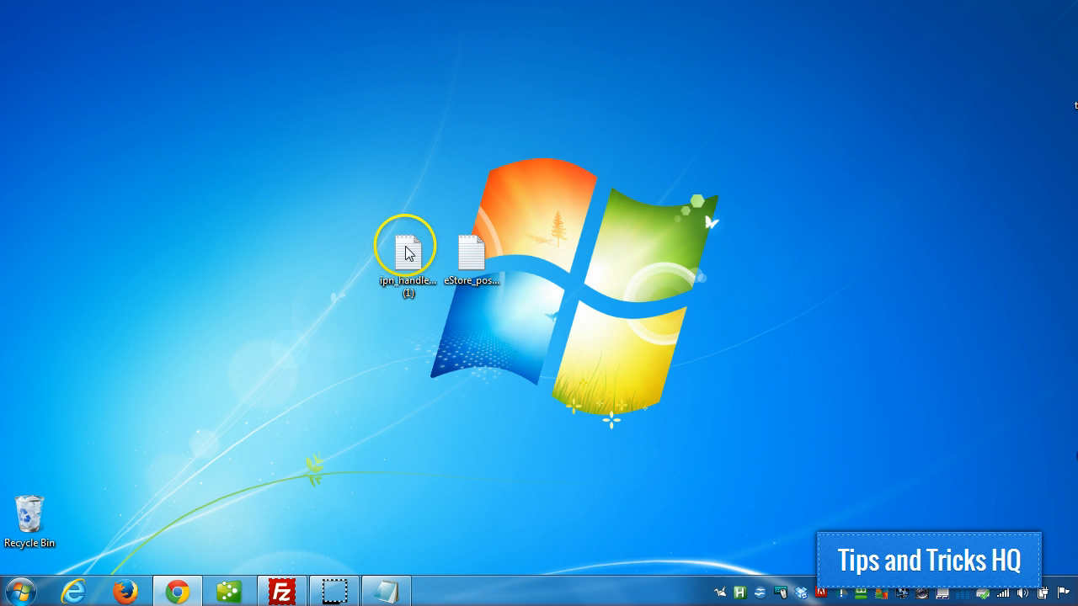
left_click(279, 589)
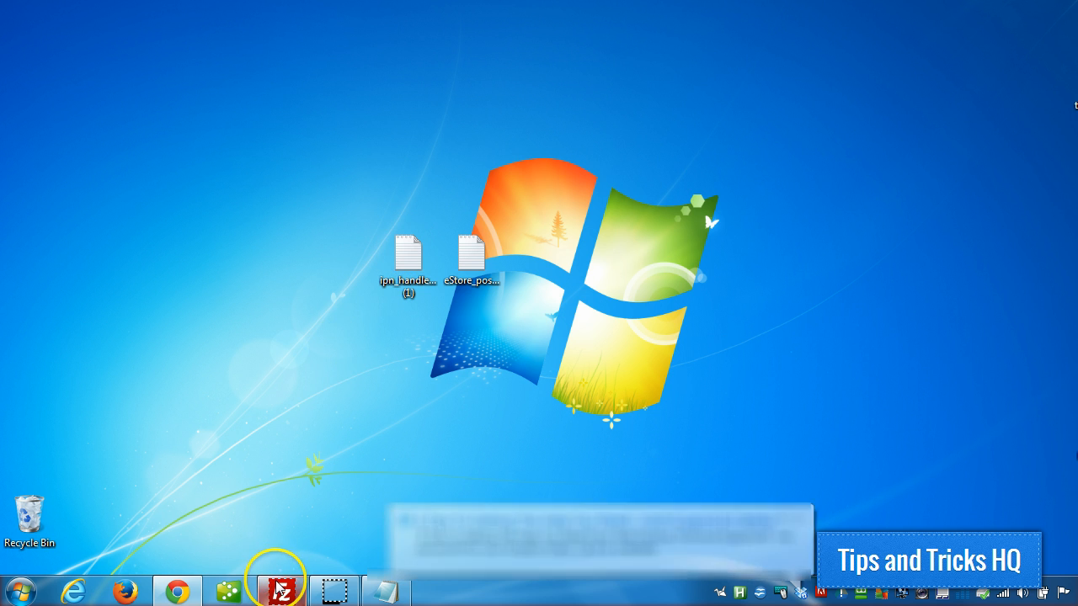
- In FileZilla, browse the remote wp-cart-for-digital-products folder and view ipn_handle_debug.log's file options
left_click(281, 590)
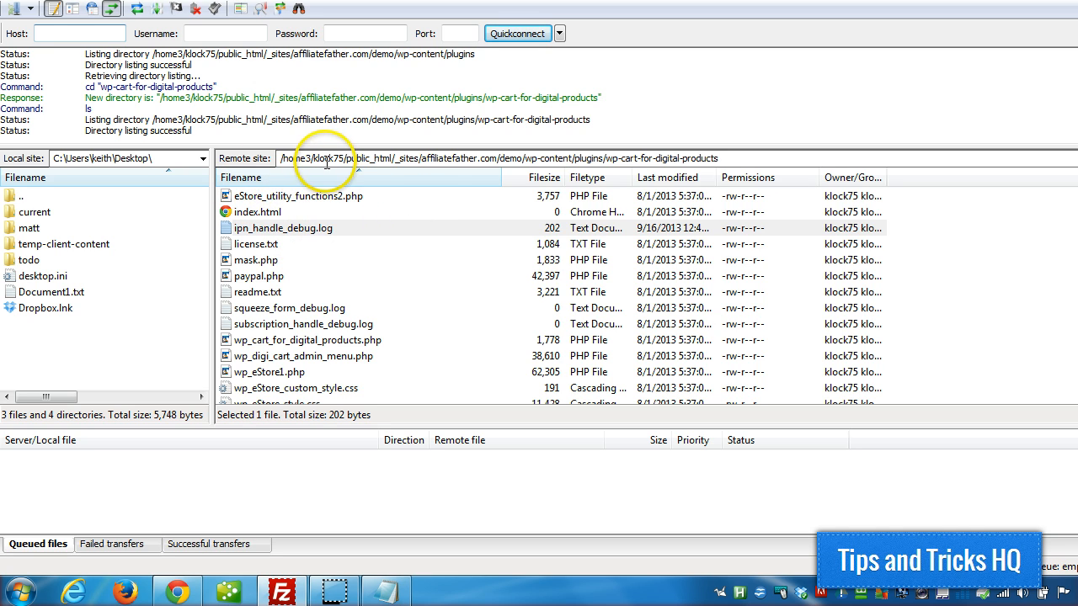
double_click(630, 158)
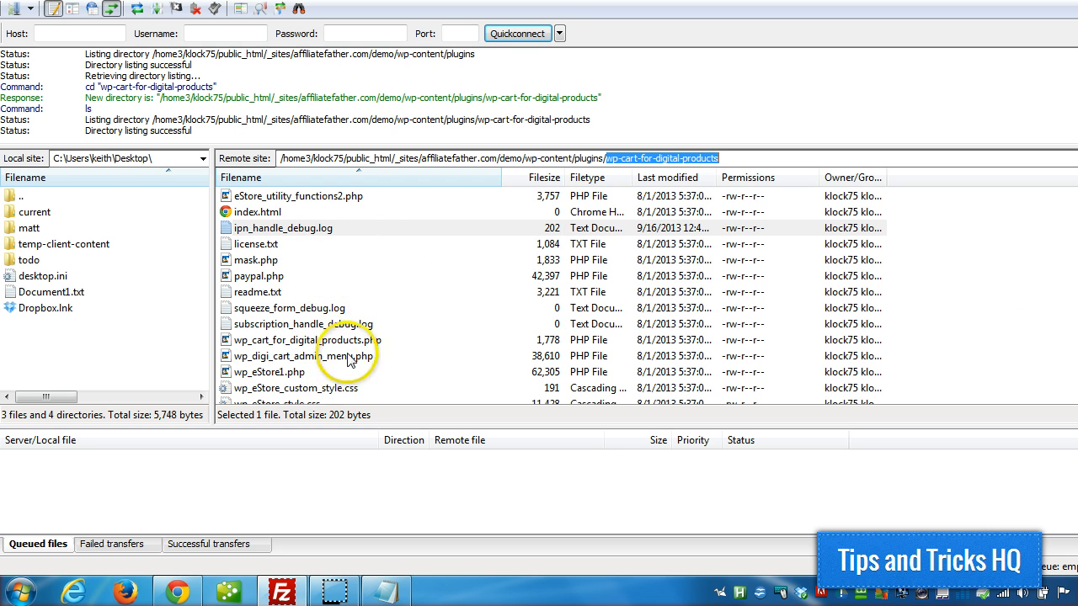
right_click(283, 228)
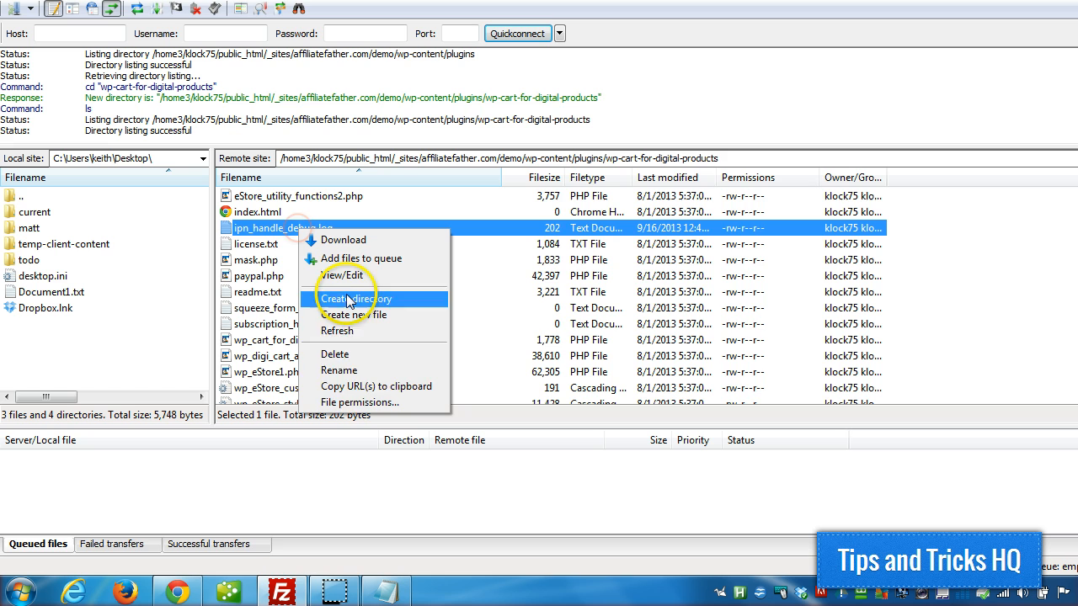
left_click(360, 403)
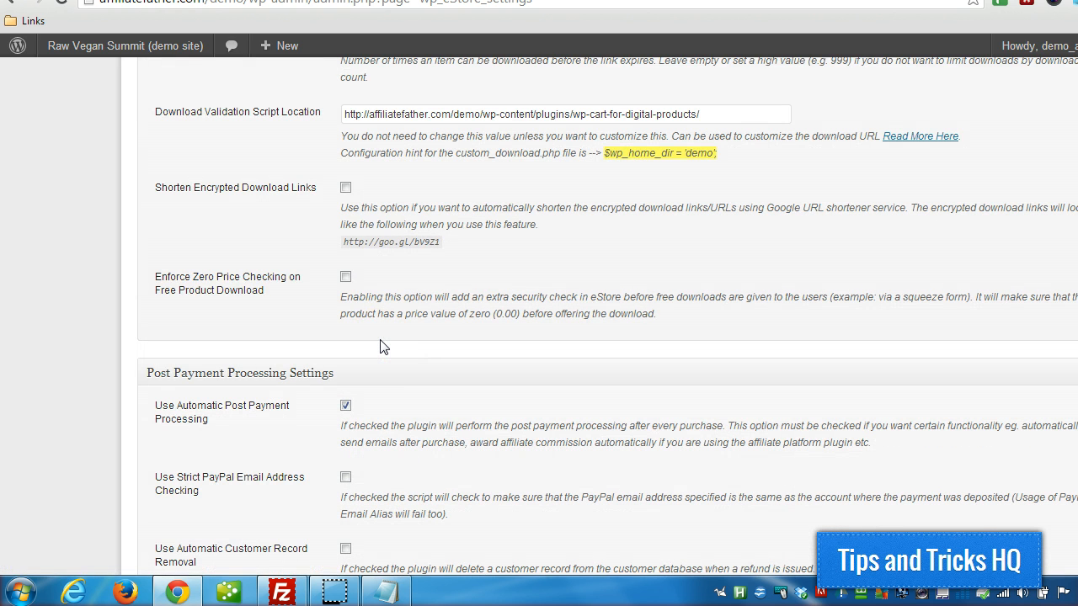
mouse_move(399, 141)
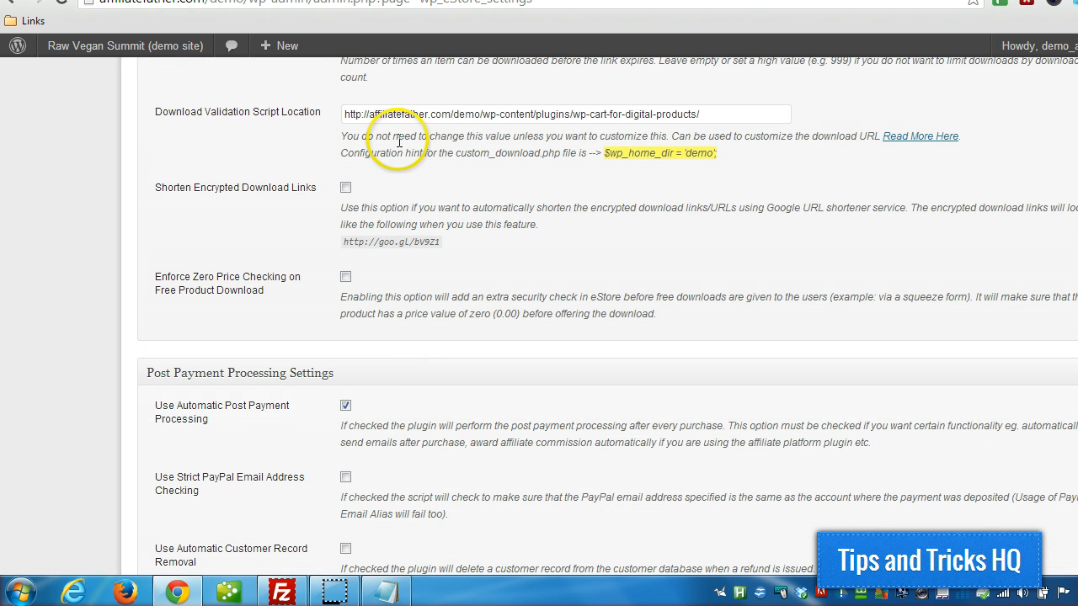